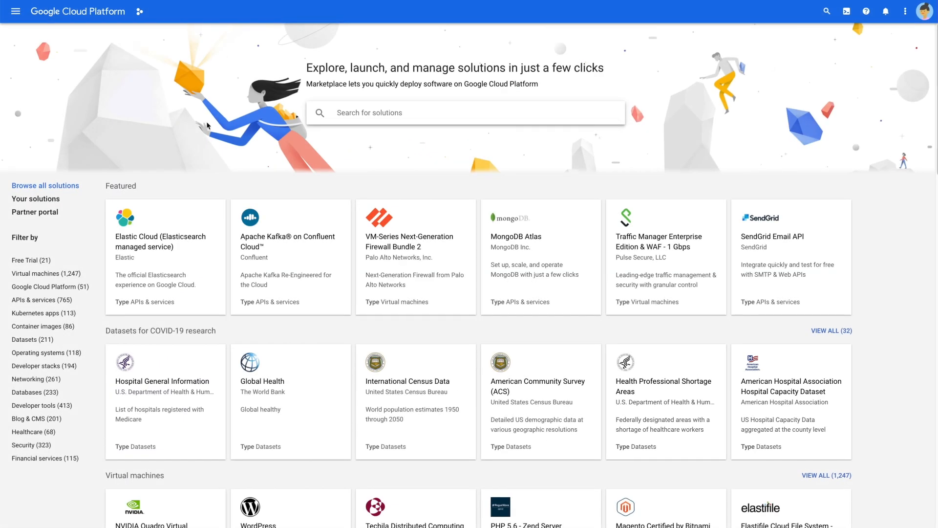
# Enter the cloud.google.com/marketplace address in Chrome to reach Google Cloud Marketplace
pyautogui.scroll(-3)
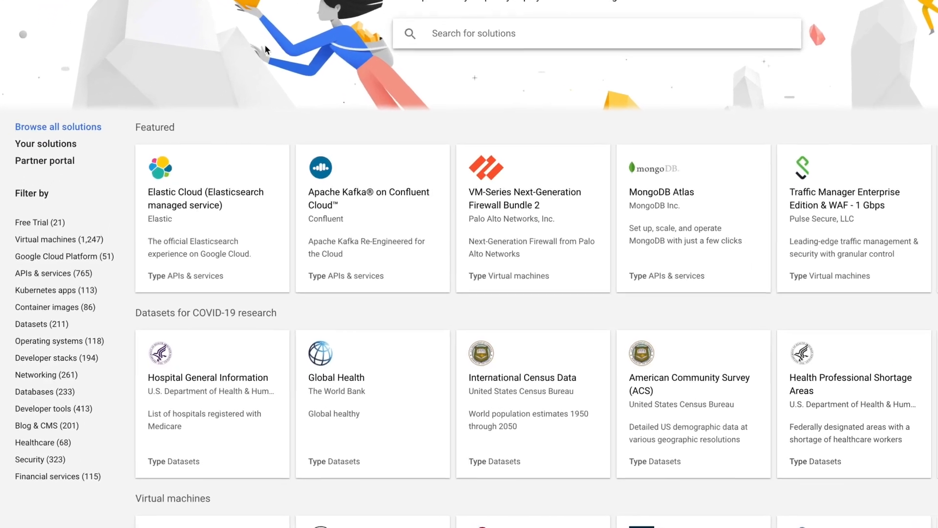
pyautogui.scroll(-3)
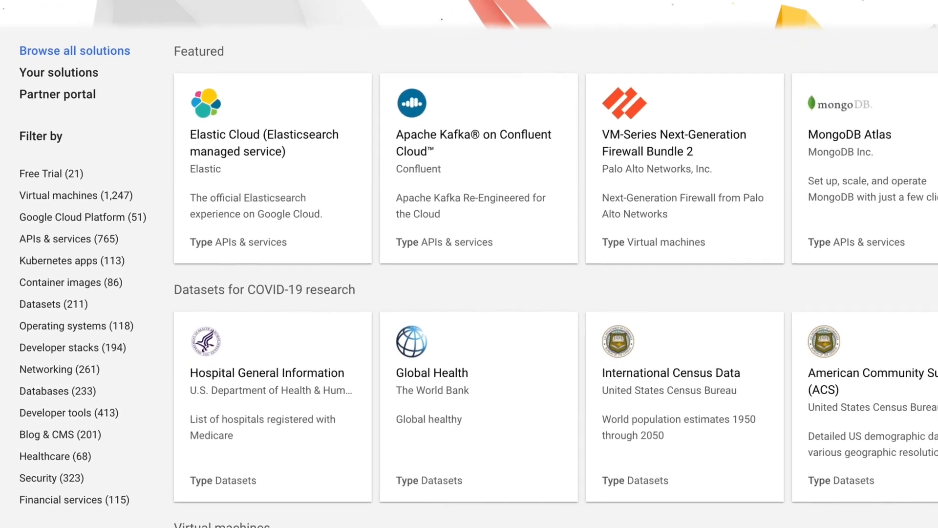
pyautogui.scroll(-3)
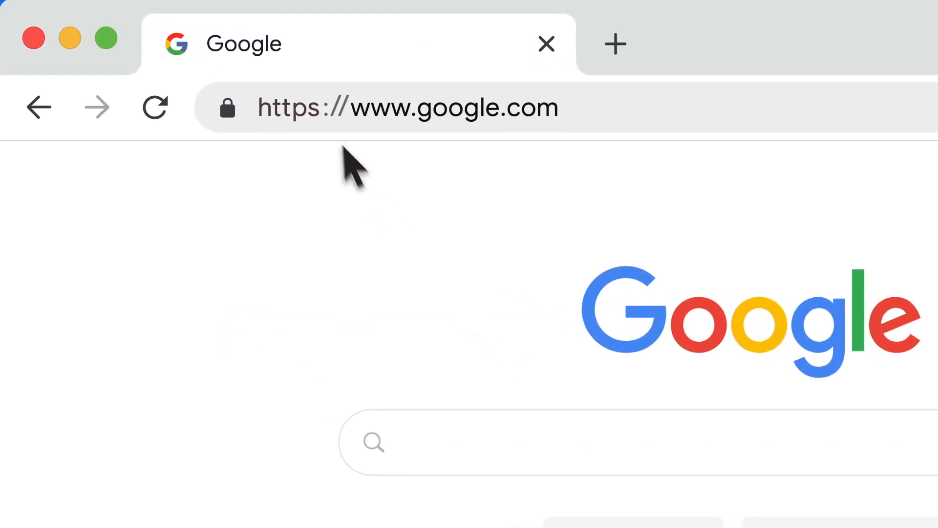
pyautogui.write('cloud.google.')
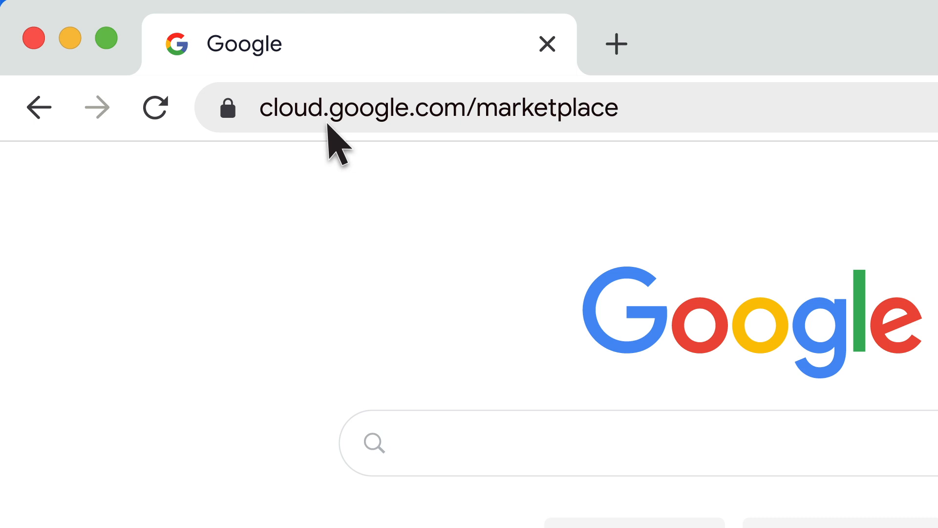
pyautogui.write('Google Cloud Mar')
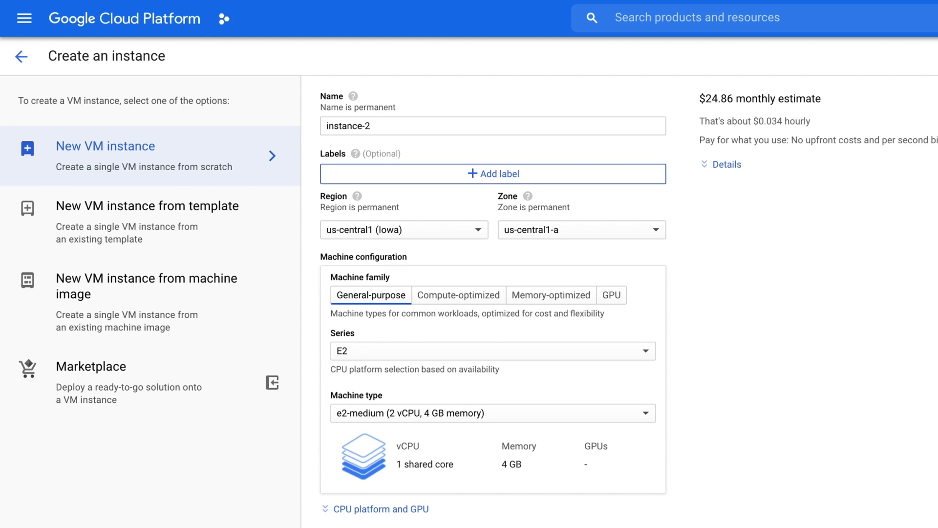
pyautogui.moveTo(219, 461)
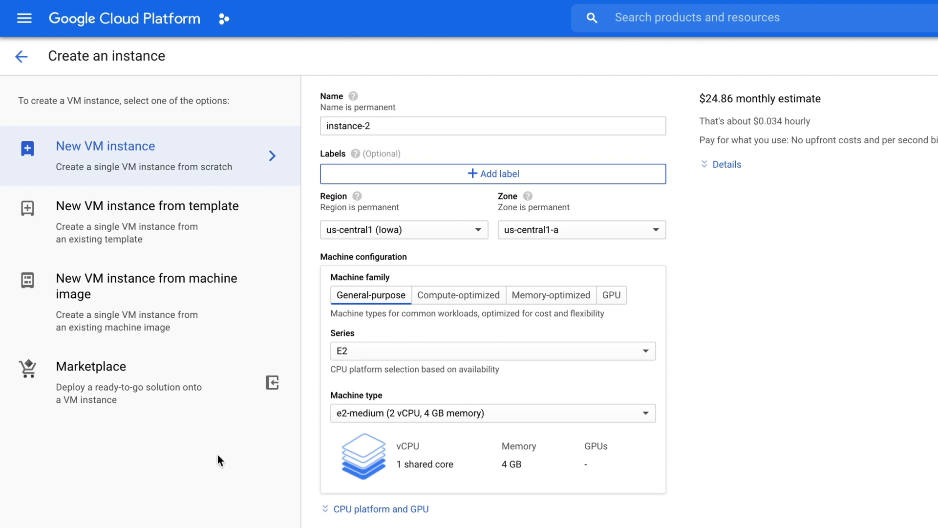
pyautogui.moveTo(212, 384)
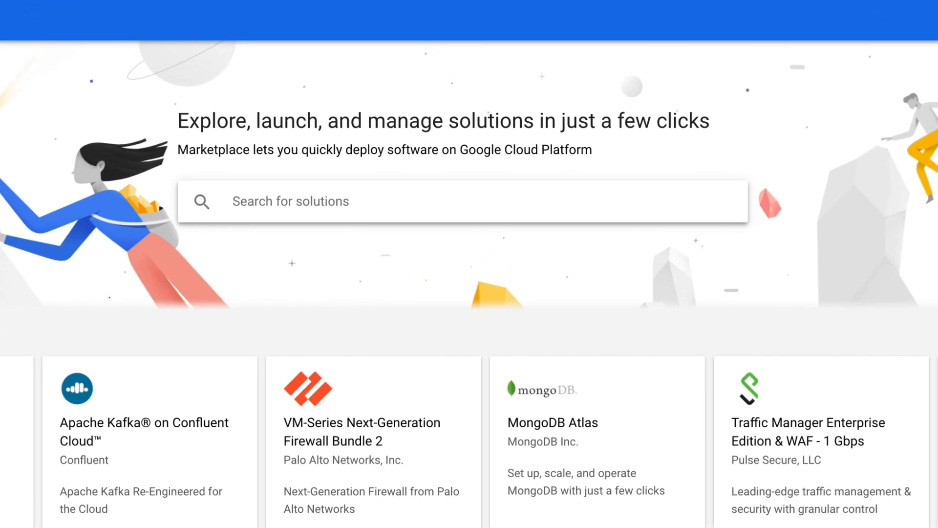
pyautogui.scroll(-3)
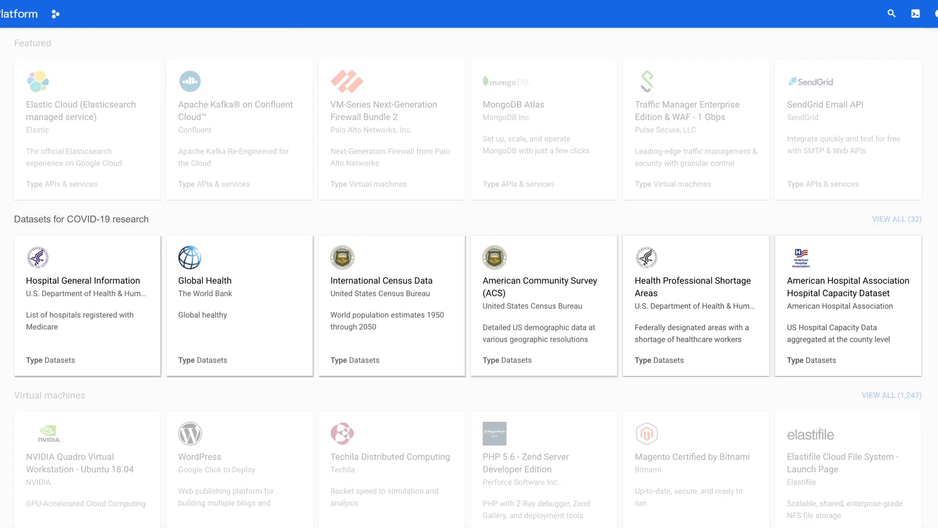
pyautogui.scroll(-3)
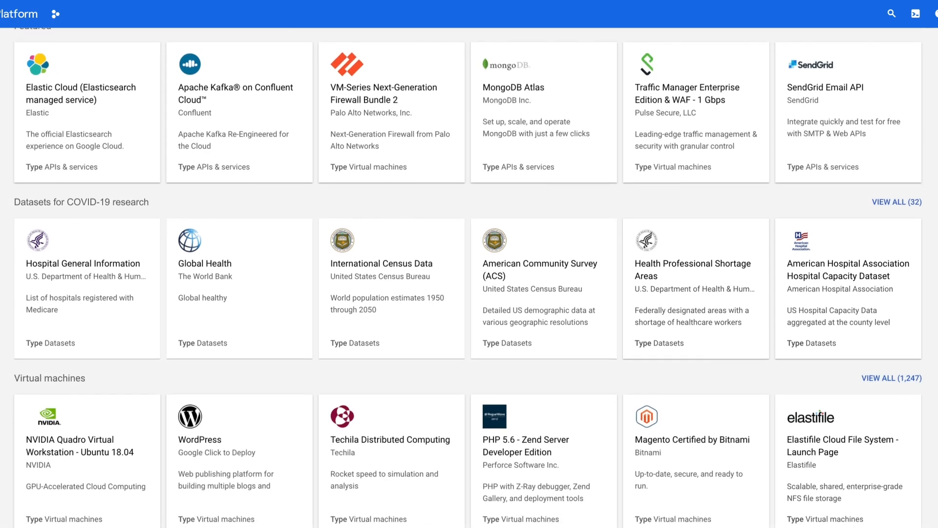
pyautogui.scroll(-3)
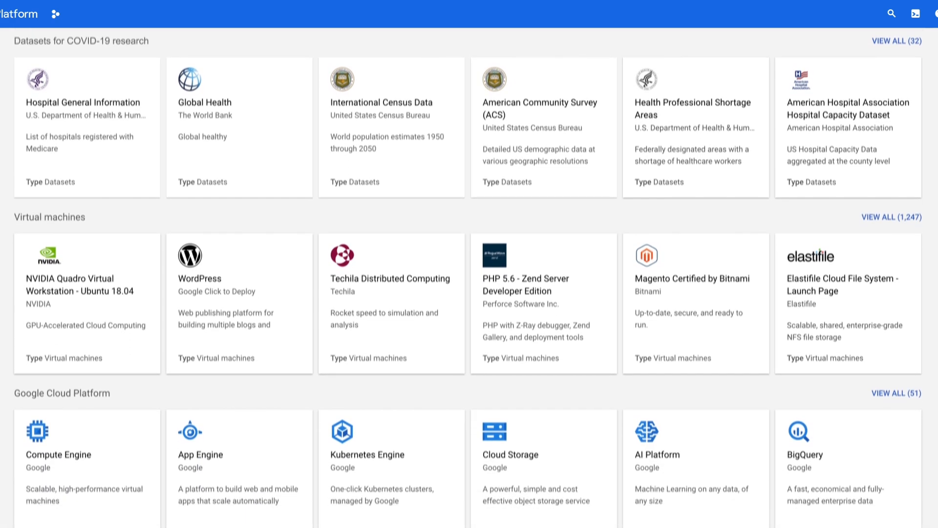
pyautogui.scroll(-3)
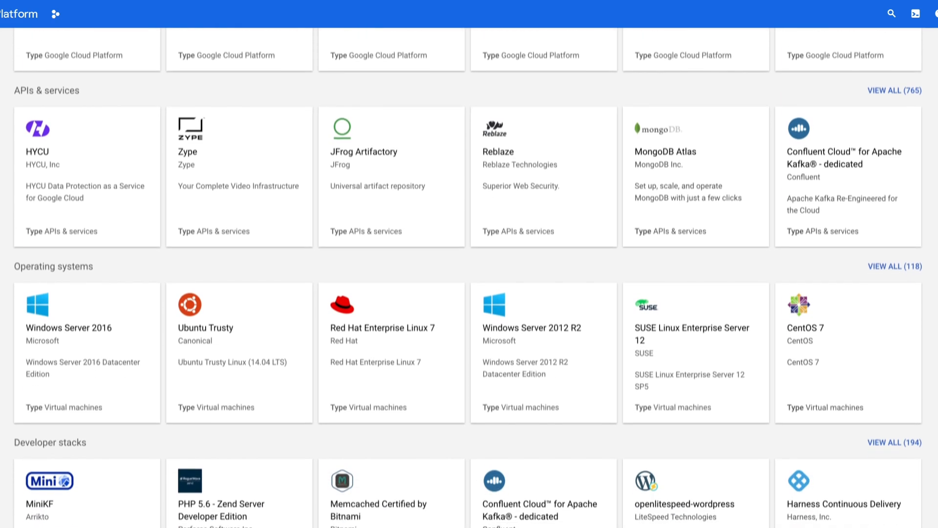
pyautogui.scroll(-3)
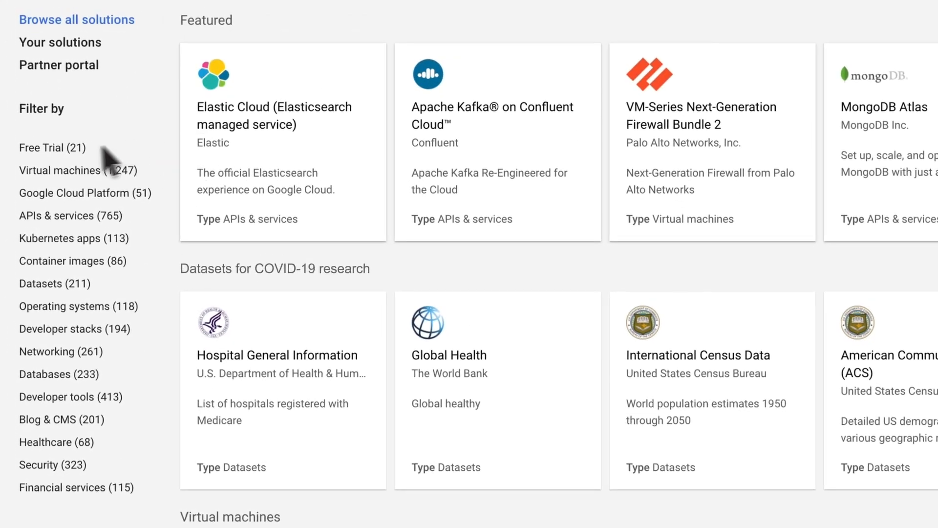
pyautogui.moveTo(67, 215)
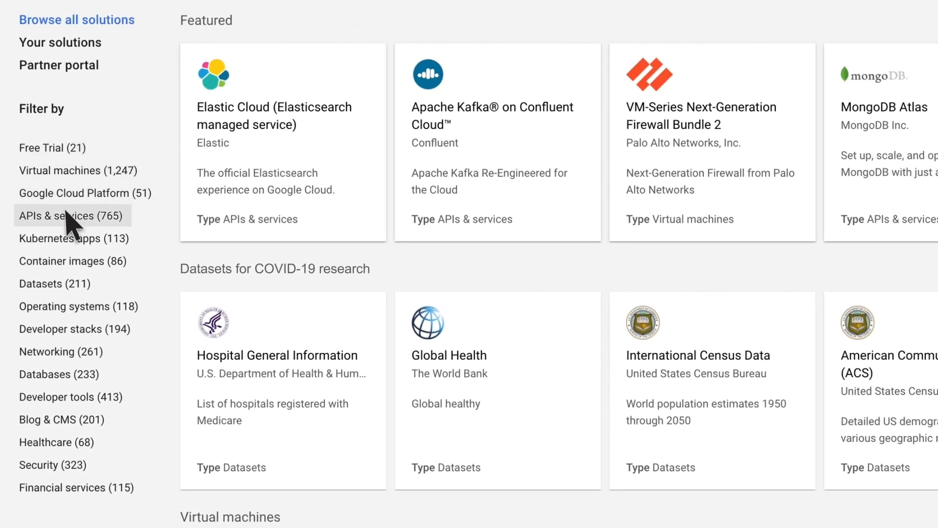
pyautogui.moveTo(59, 351)
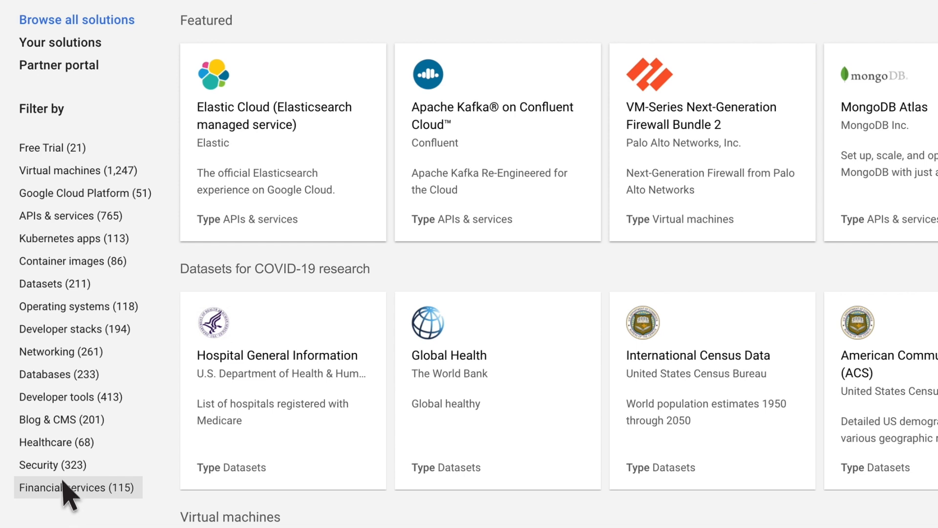
pyautogui.moveTo(84, 193)
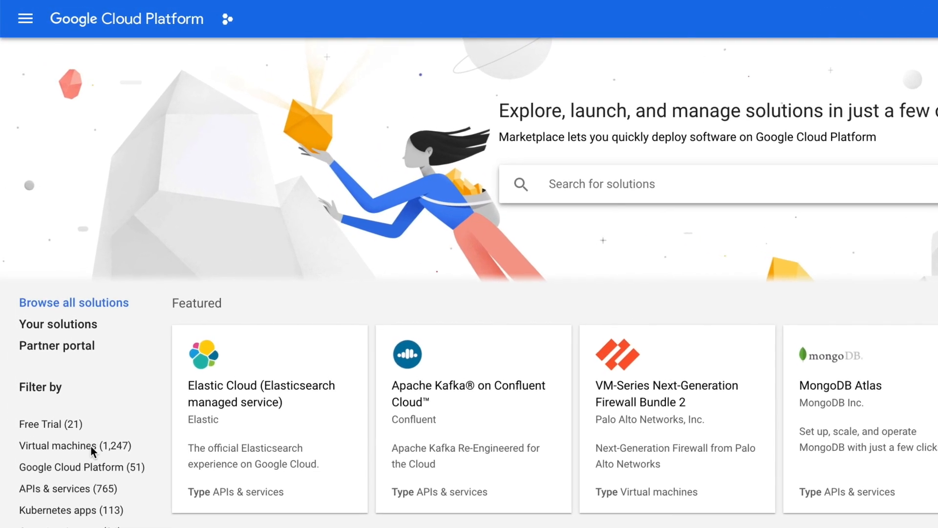
# Filter the Marketplace to show only Virtual machines solutions
pyautogui.click(76, 446)
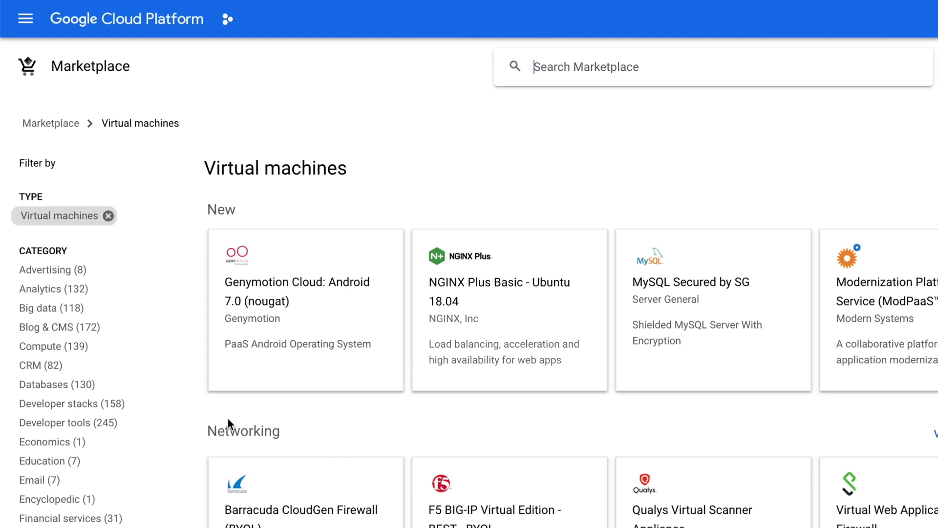
pyautogui.moveTo(491, 390)
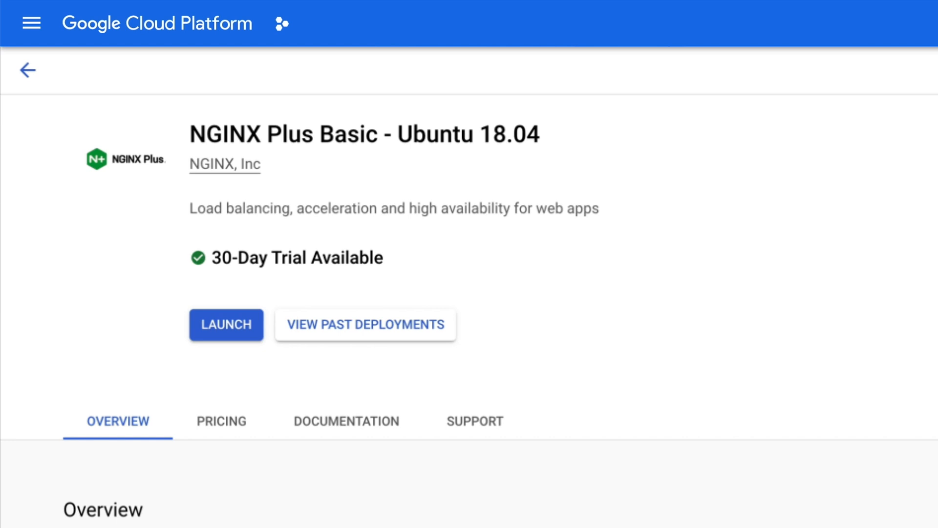
pyautogui.scroll(-3)
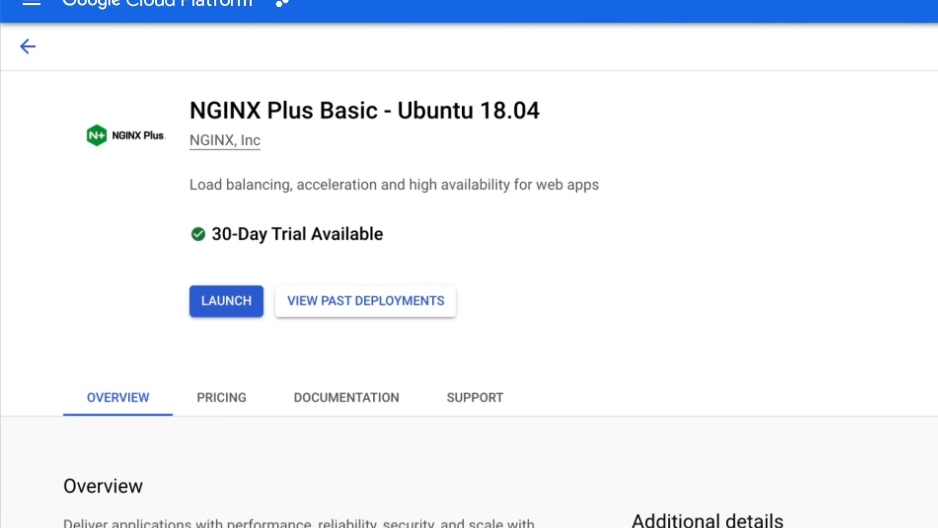
pyautogui.scroll(-3)
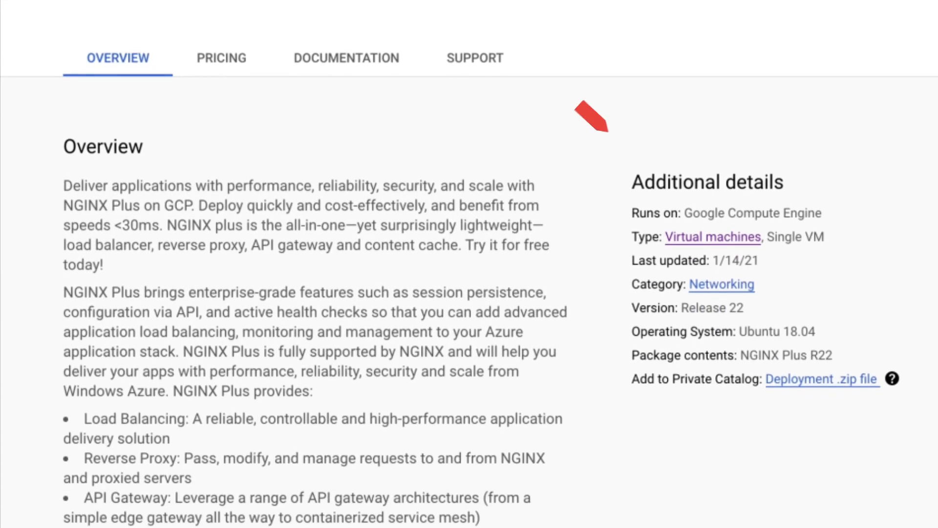
pyautogui.scroll(-3)
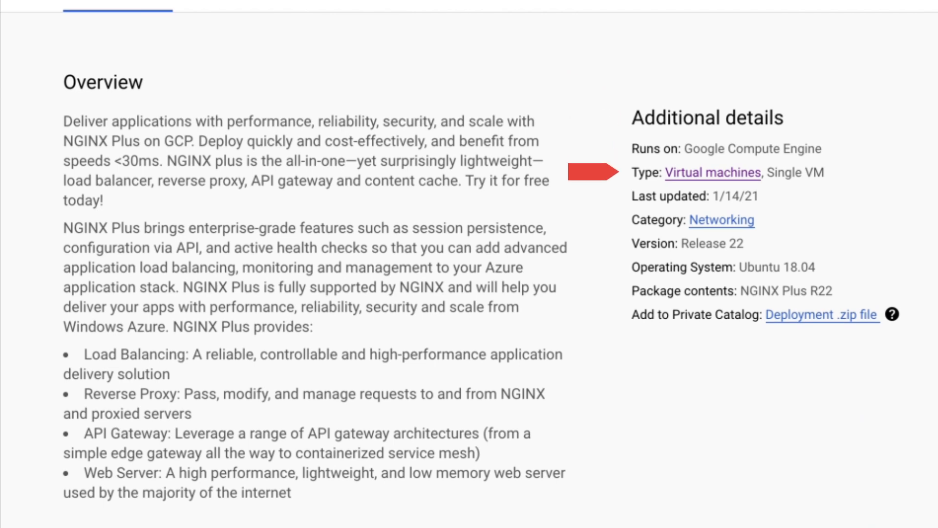
pyautogui.scroll(-3)
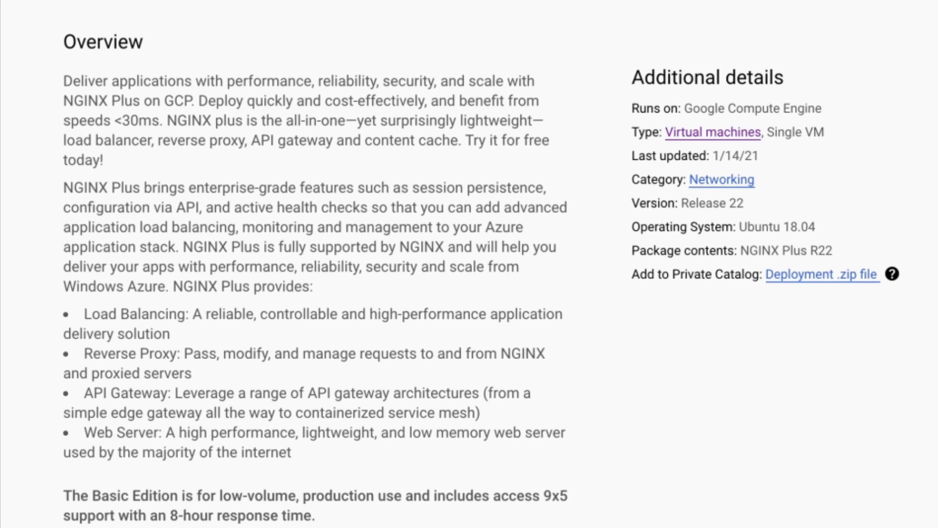
pyautogui.scroll(-3)
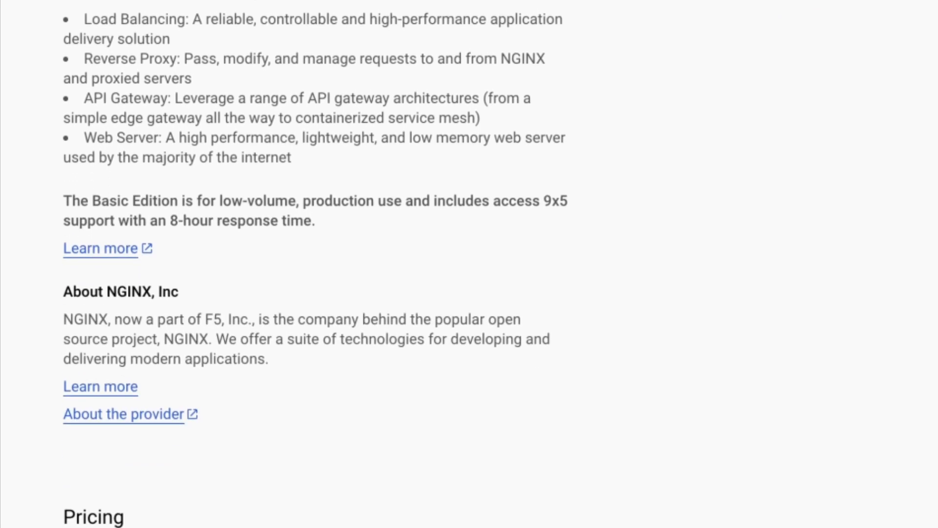
pyautogui.scroll(-3)
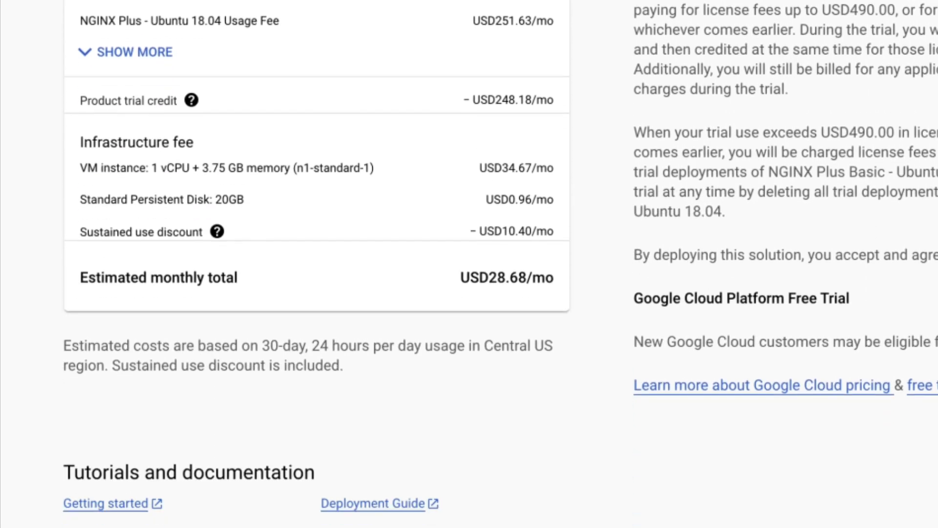
pyautogui.scroll(-3)
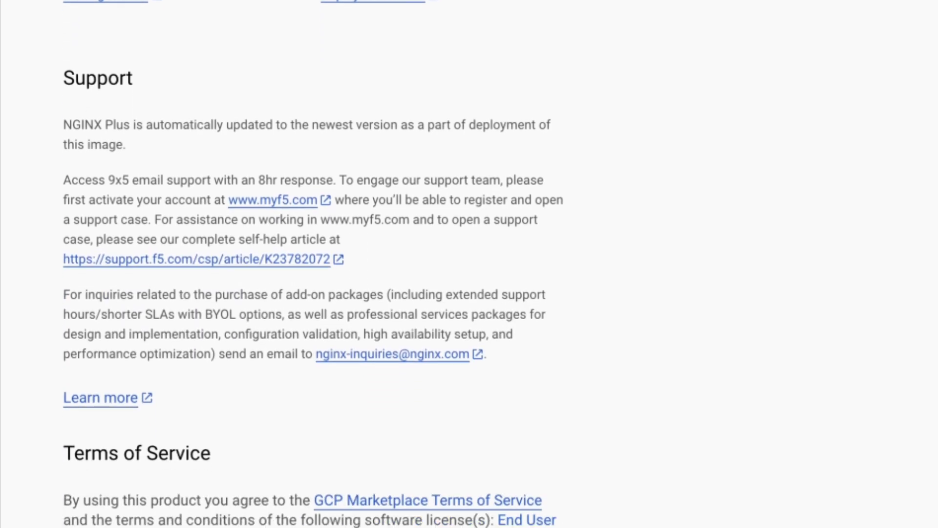
pyautogui.scroll(3)
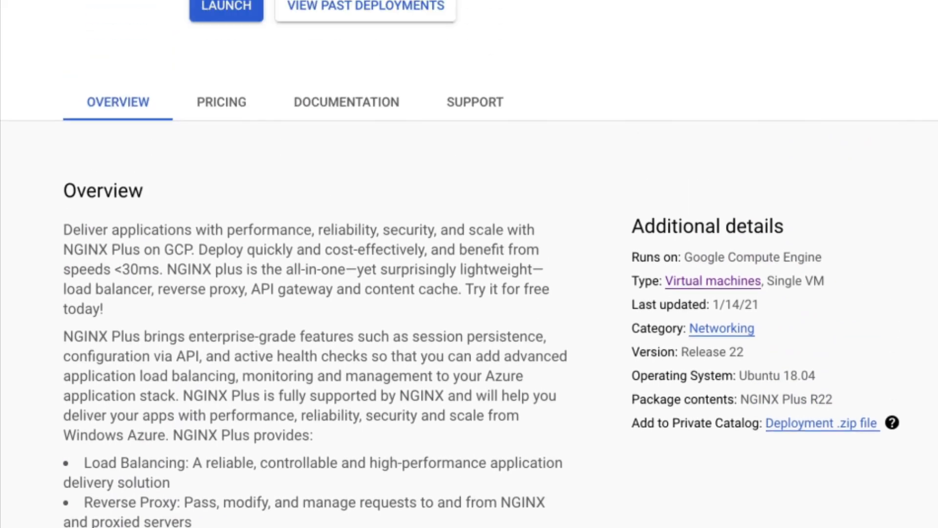
pyautogui.scroll(3)
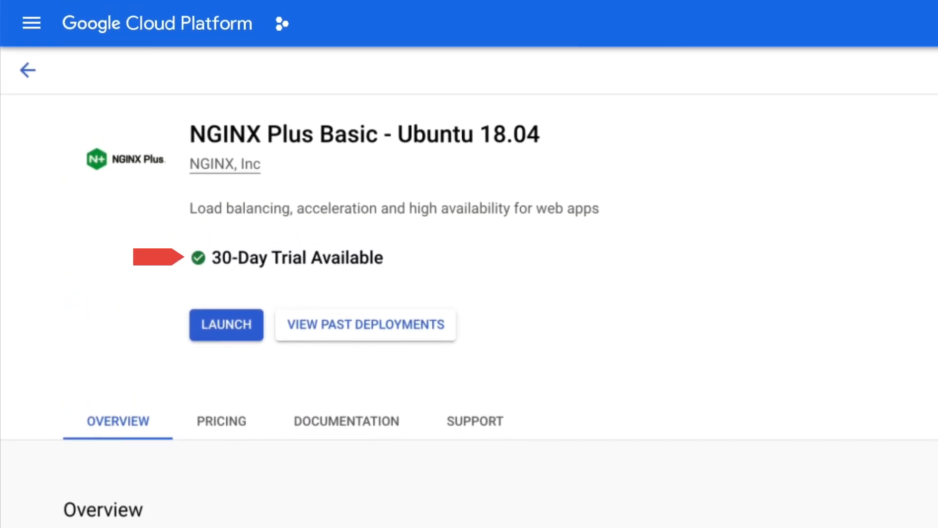
pyautogui.click(27, 70)
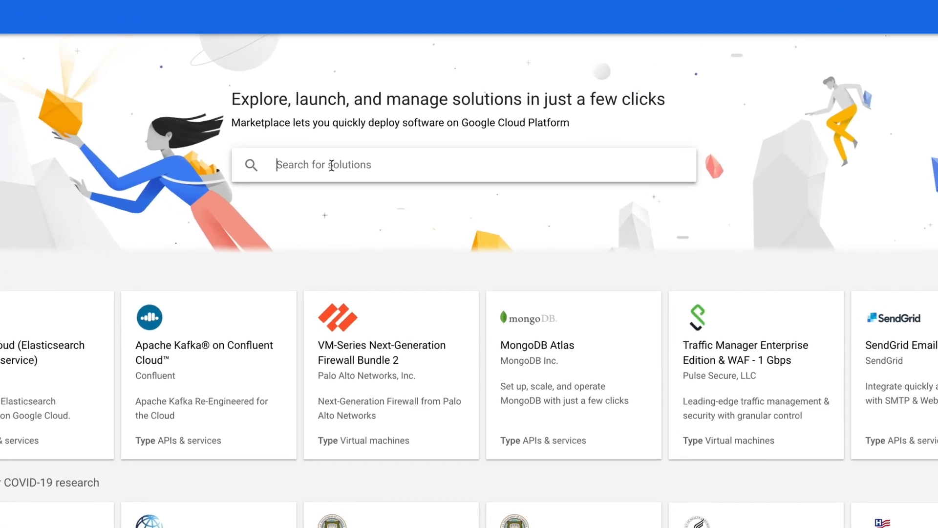
# Search 'netapp' and open the NetApp Cloud Volumes Service product listing
pyautogui.write('netapp')
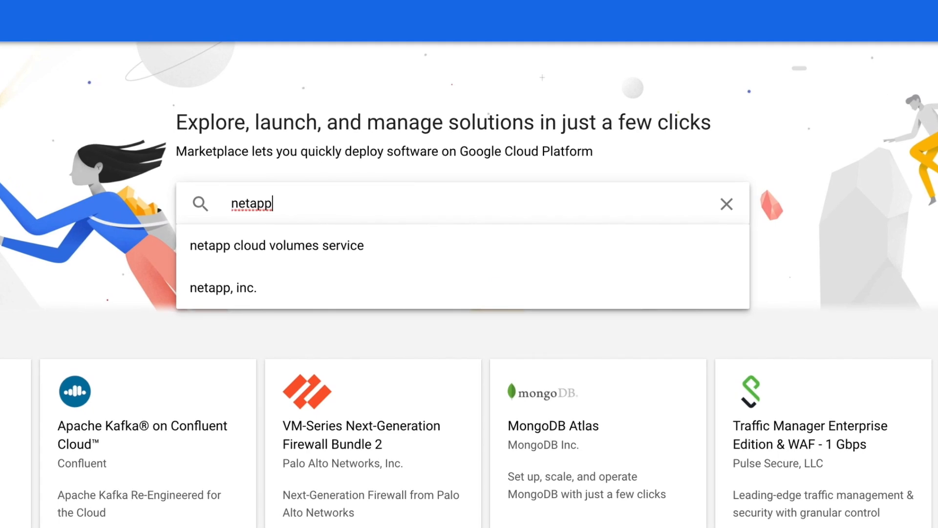
pyautogui.click(276, 245)
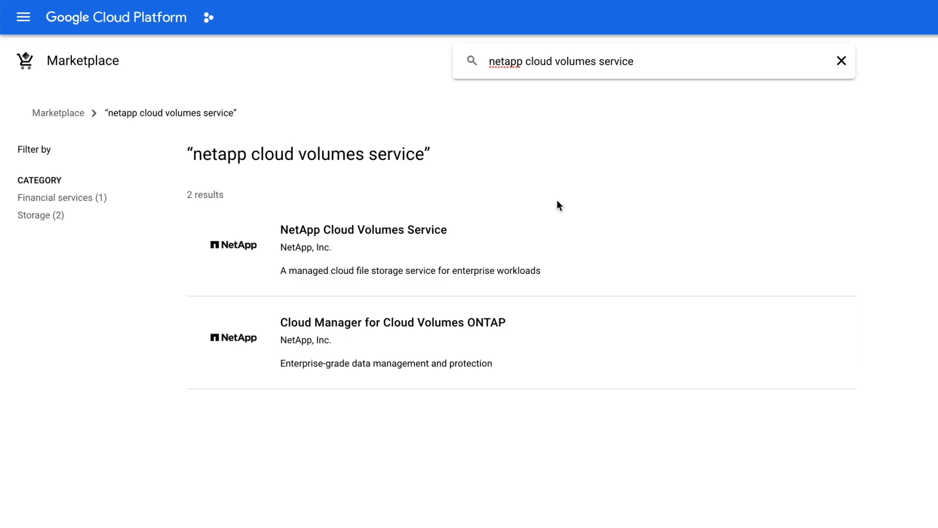
pyautogui.click(363, 229)
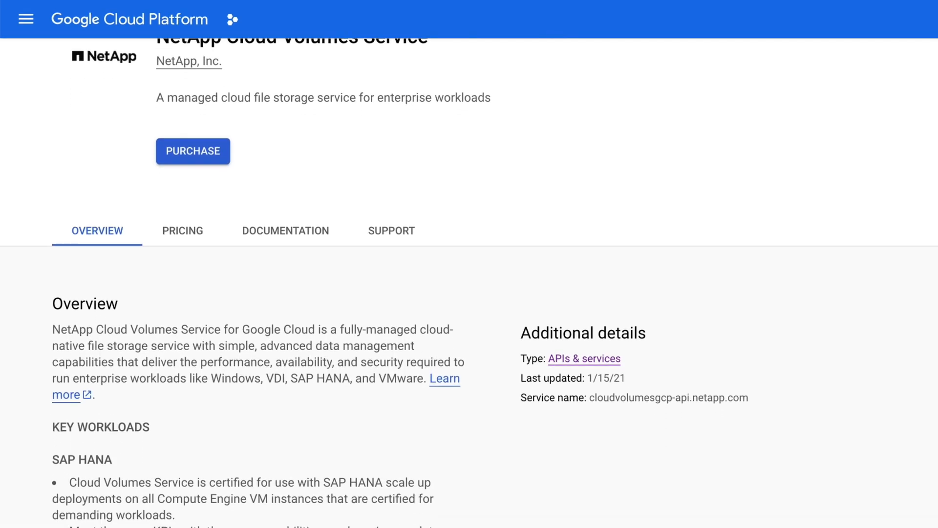
pyautogui.scroll(-3)
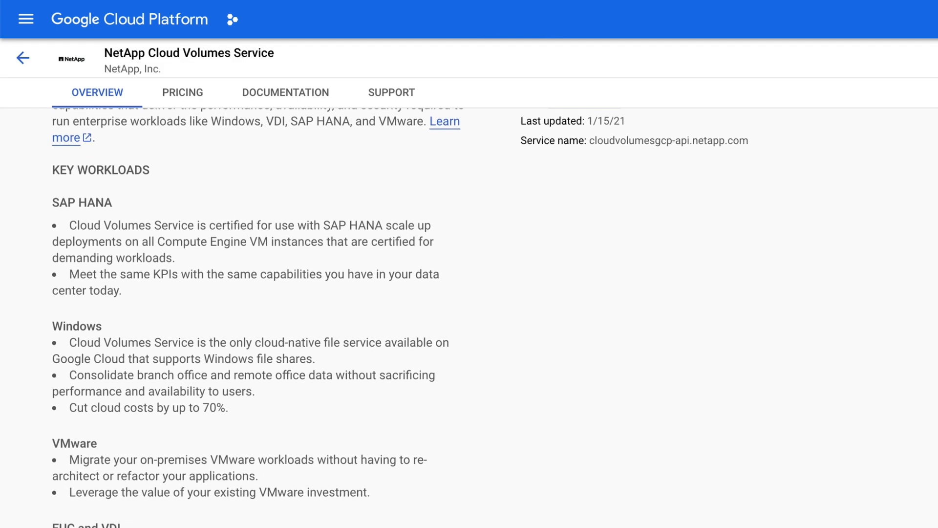
pyautogui.scroll(-3)
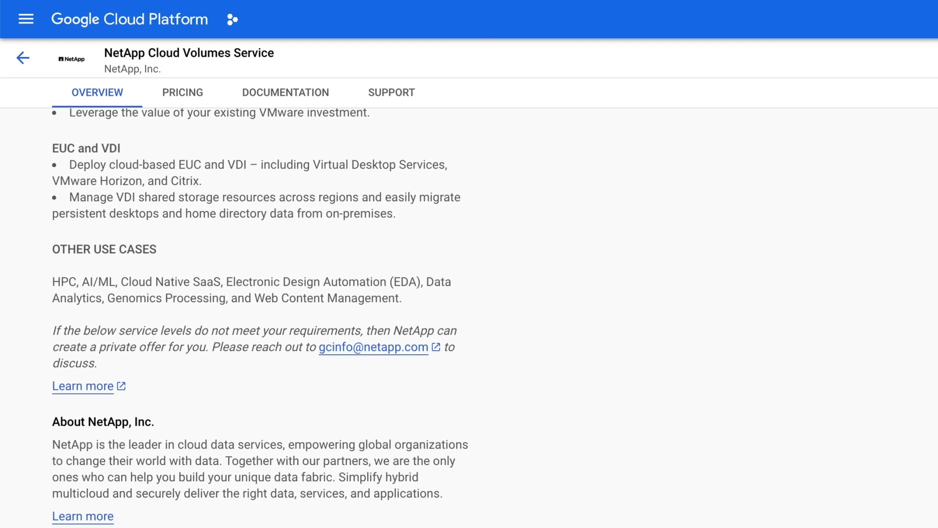
pyautogui.click(183, 92)
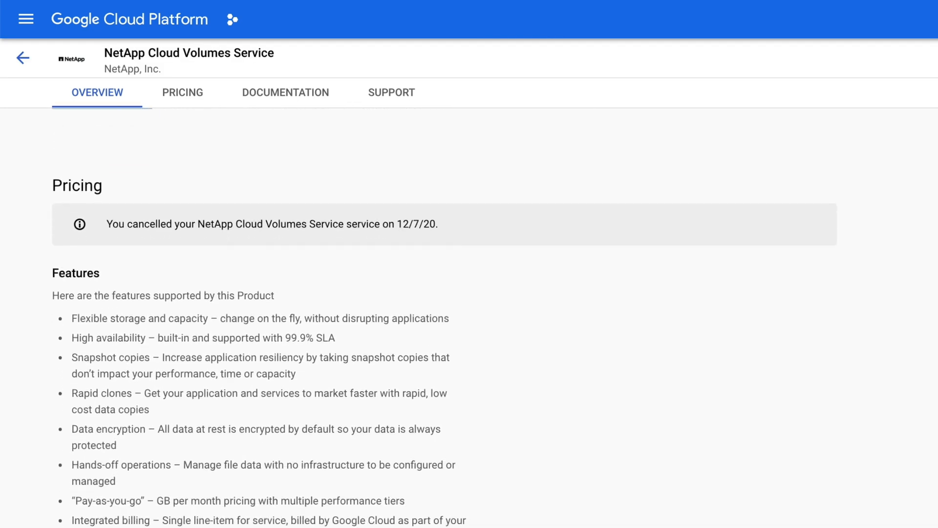
pyautogui.click(183, 92)
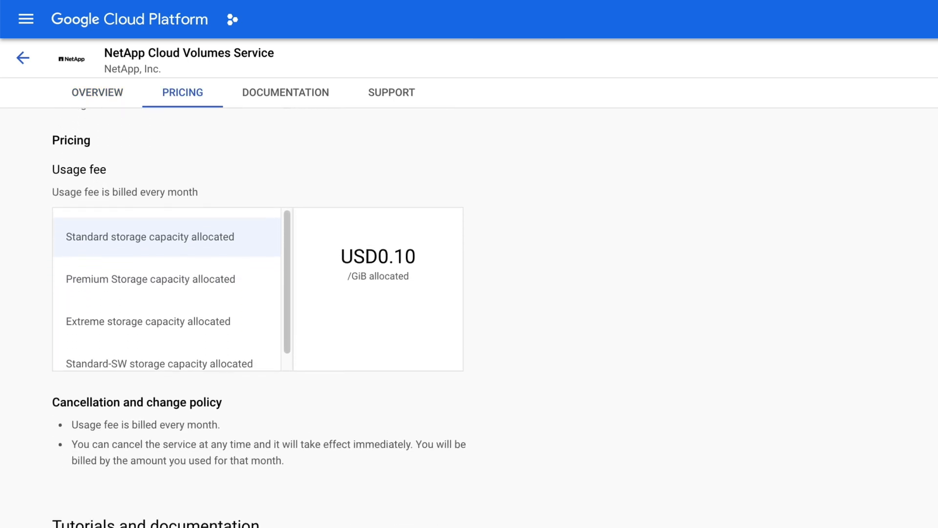
pyautogui.scroll(-3)
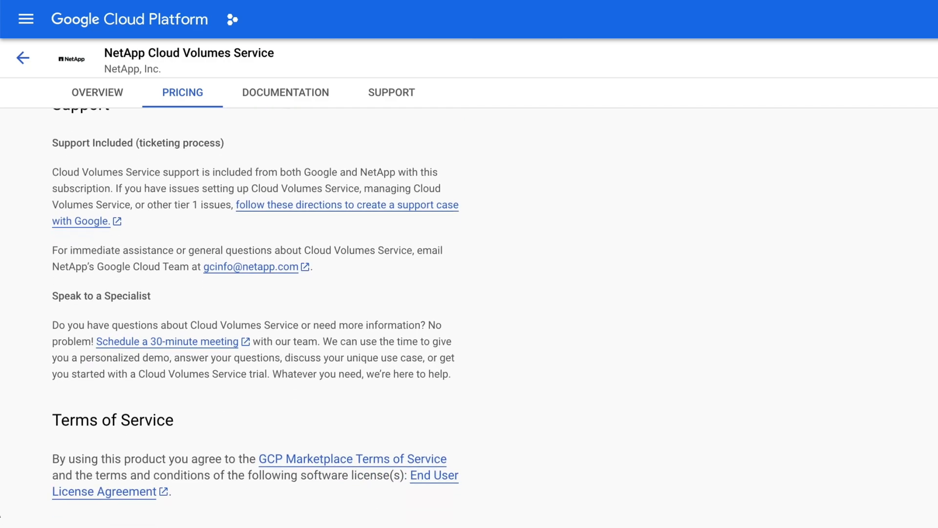
pyautogui.scroll(3)
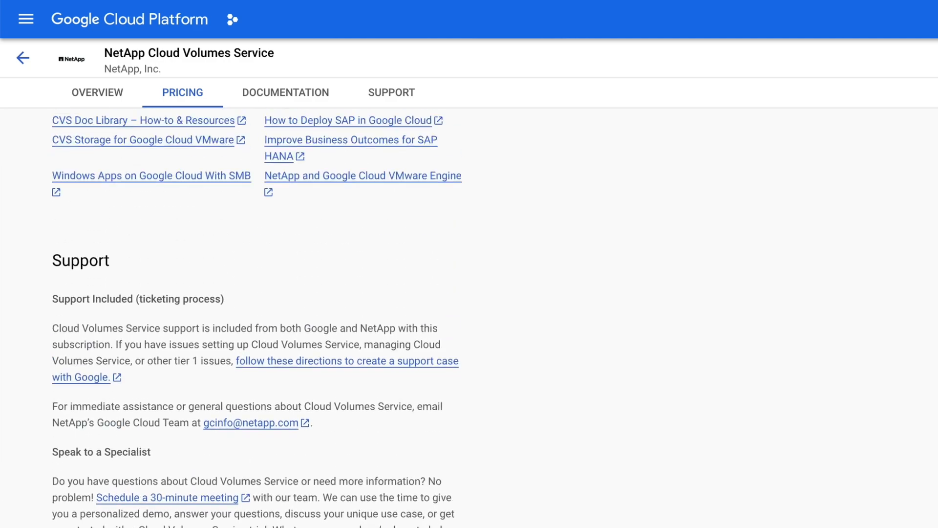
pyautogui.click(97, 94)
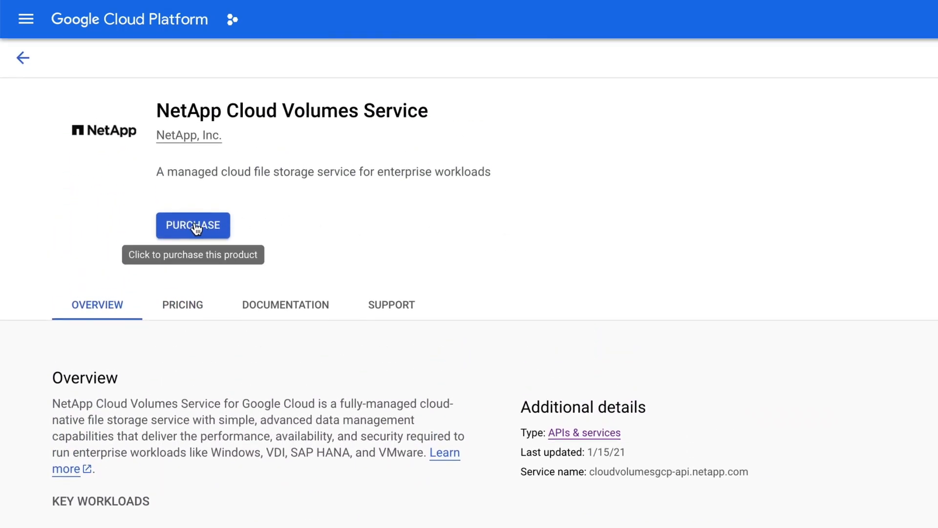
# Start purchasing NetApp Cloud Volumes Service and choose the Usage-based plan
pyautogui.click(193, 226)
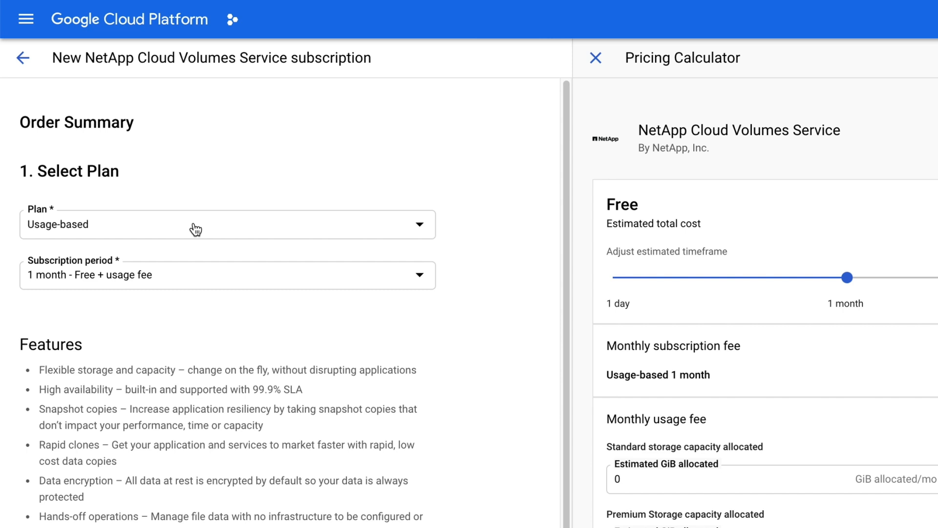
pyautogui.click(228, 225)
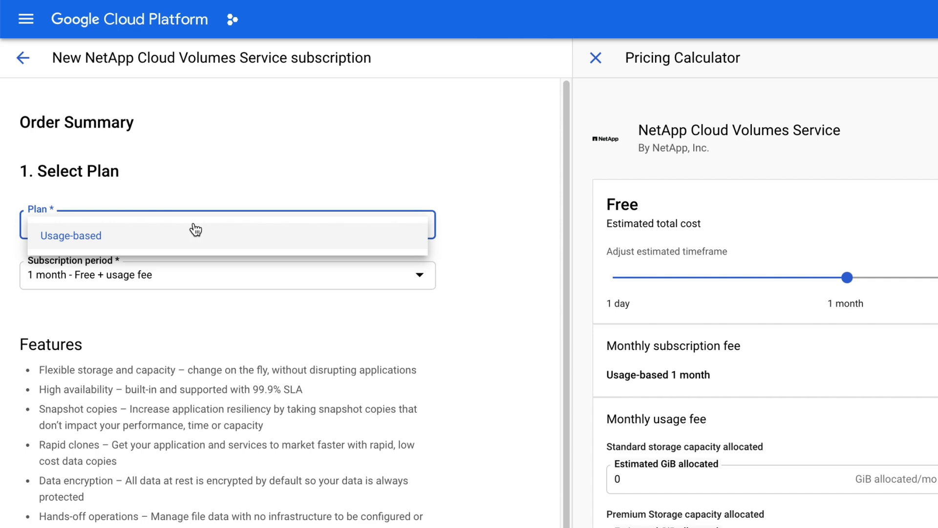
pyautogui.click(70, 236)
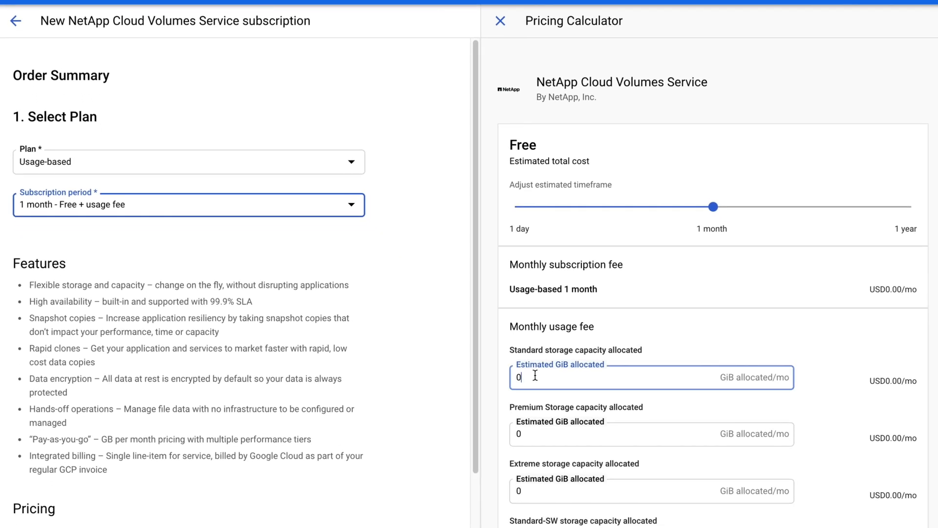
# Estimate 100 GiB per storage tier and view the cost per day, then per year (USD1,020.00)
pyautogui.write('100')
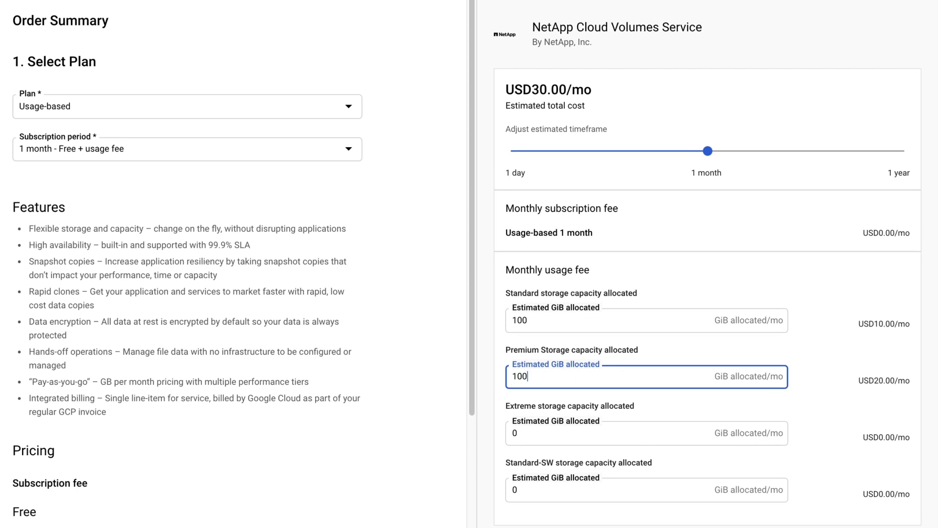
pyautogui.write('100')
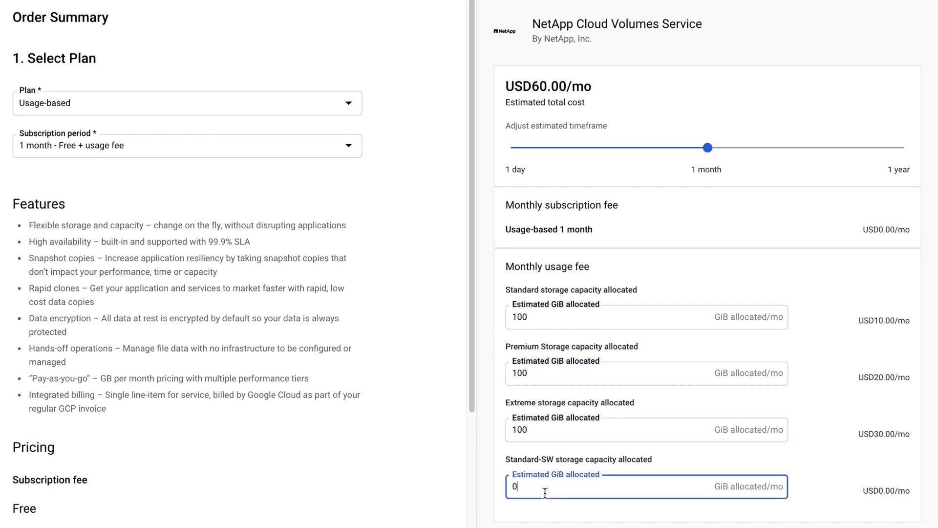
pyautogui.write('100')
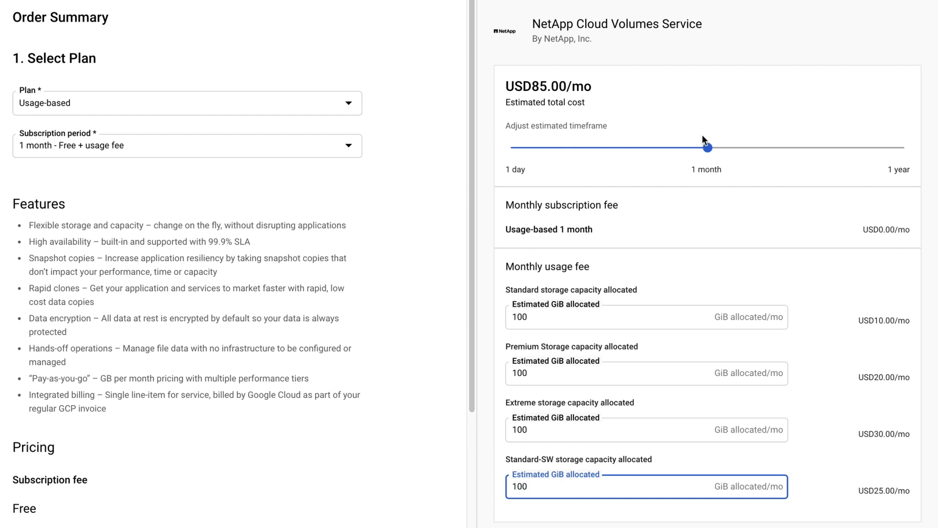
pyautogui.moveTo(707, 147); pyautogui.dragTo(512, 147)
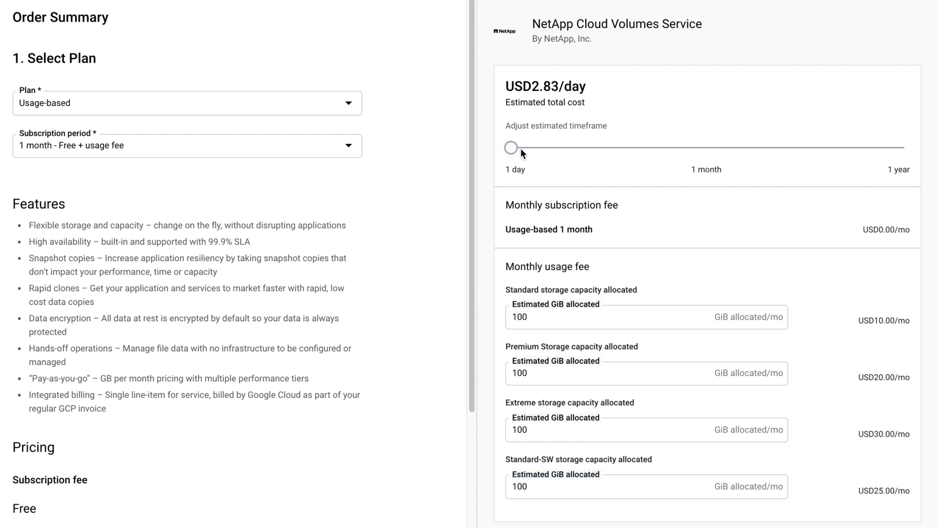
pyautogui.moveTo(512, 147); pyautogui.dragTo(904, 147)
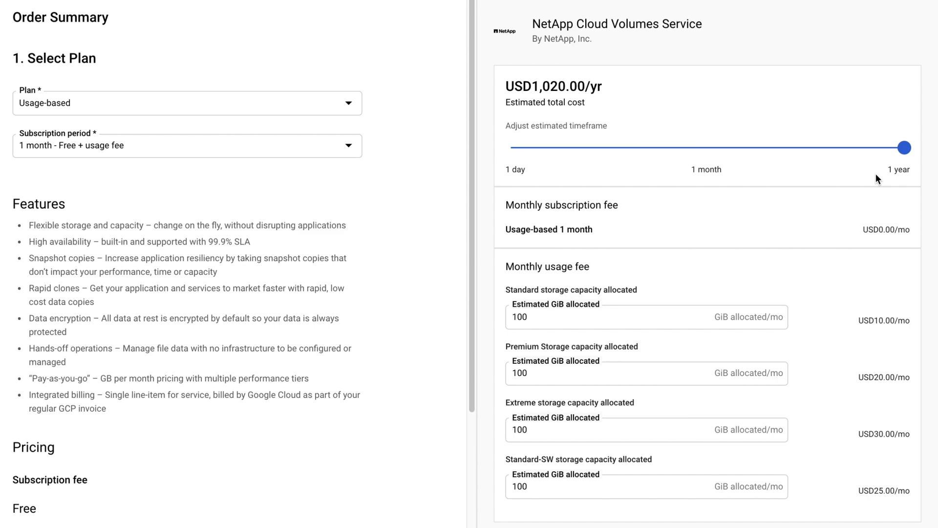
# Accept the automatic renewal, account-sharing and license terms for the NetApp order
pyautogui.scroll(-3)
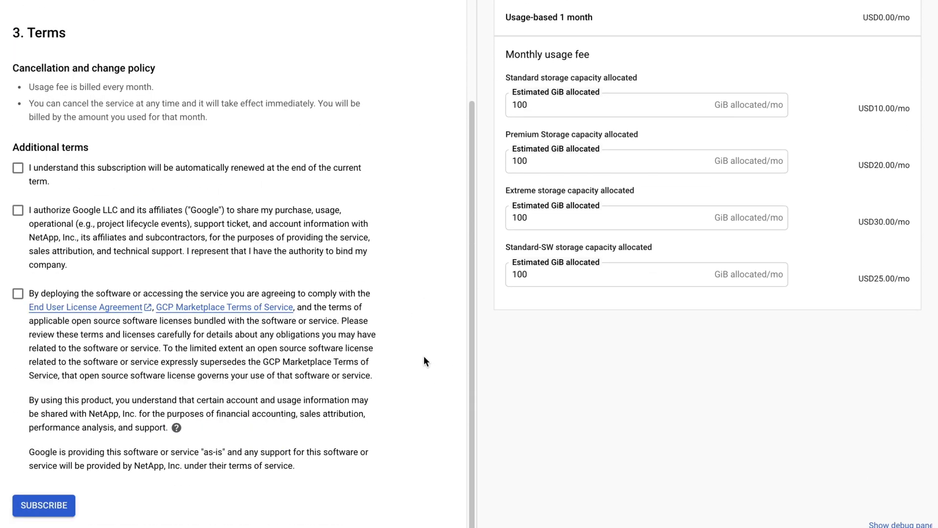
pyautogui.moveTo(255, 260)
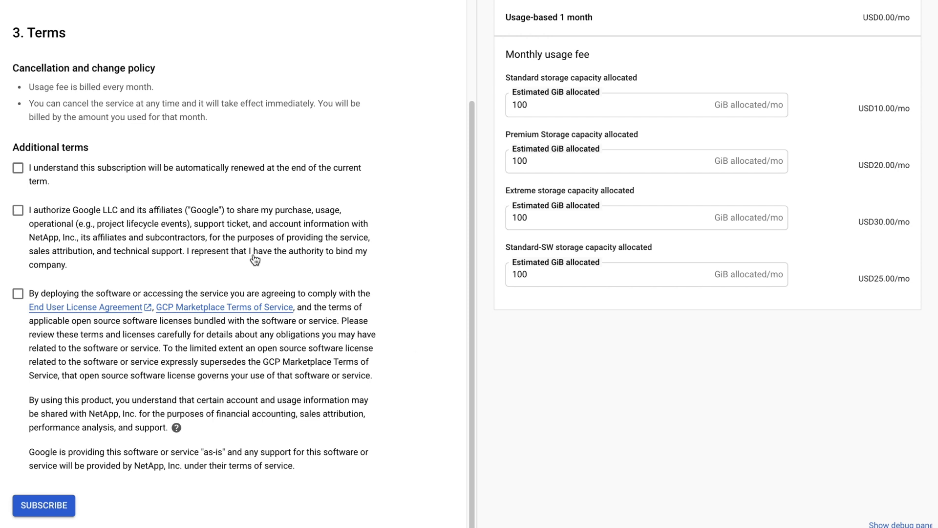
pyautogui.click(17, 167)
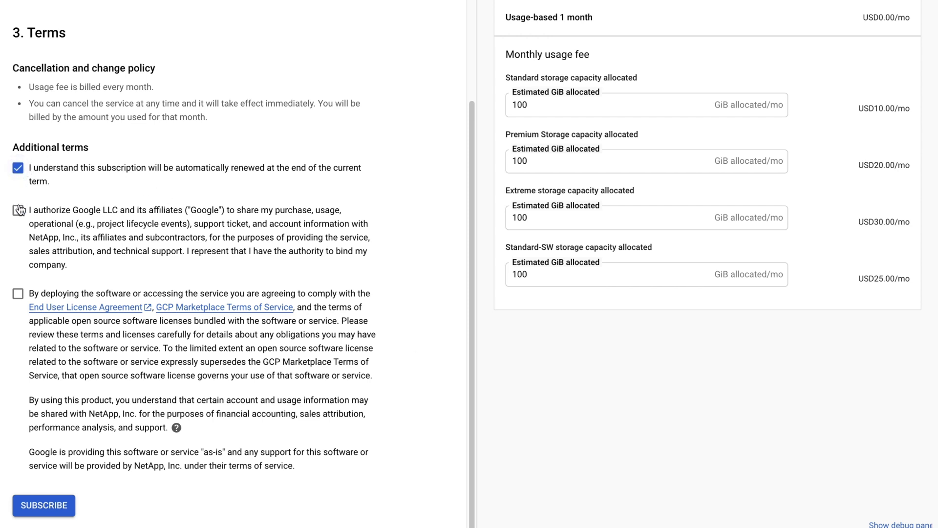
pyautogui.click(17, 210)
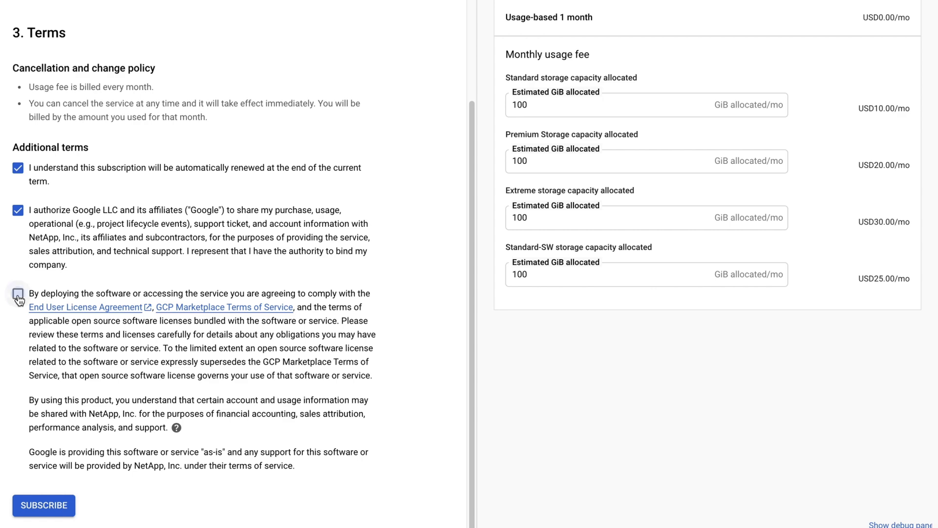
pyautogui.click(18, 293)
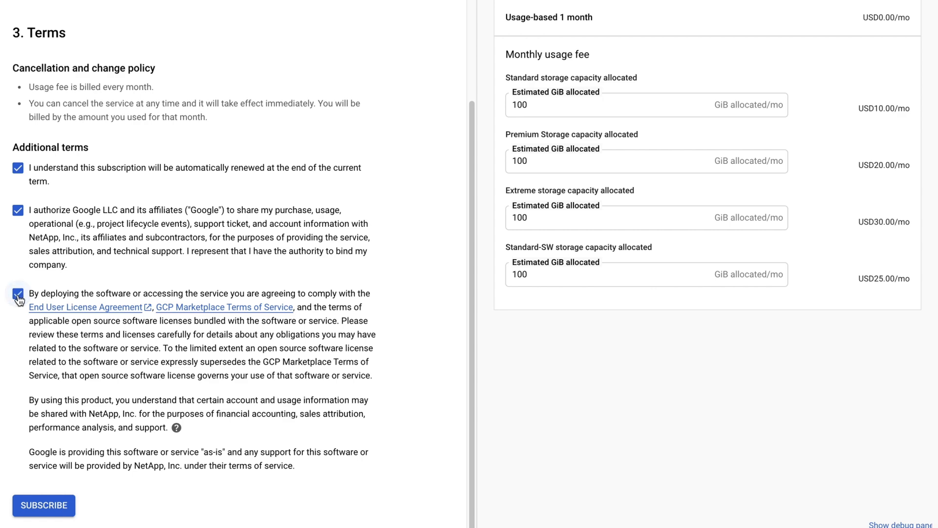
pyautogui.click(43, 506)
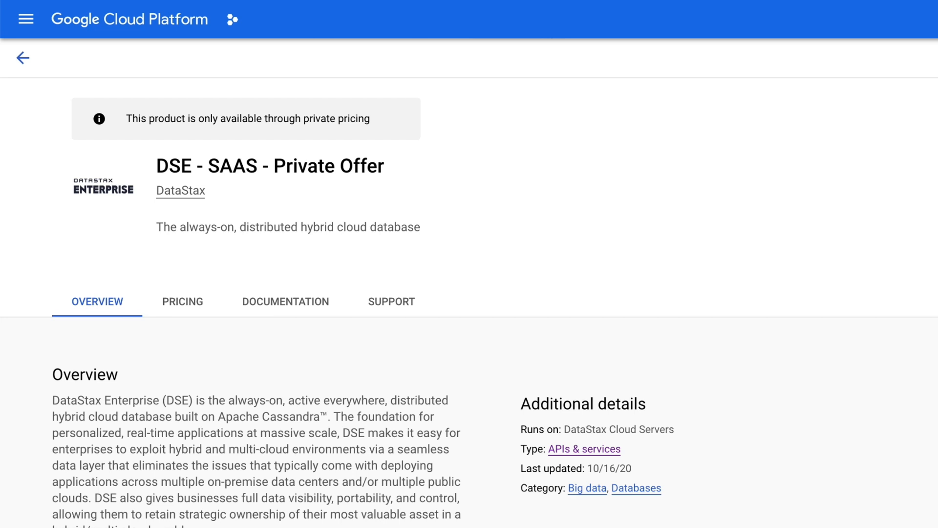
# Scroll through the DSE - SAAS - Private Offer overview and About DataStax details
pyautogui.scroll(-3)
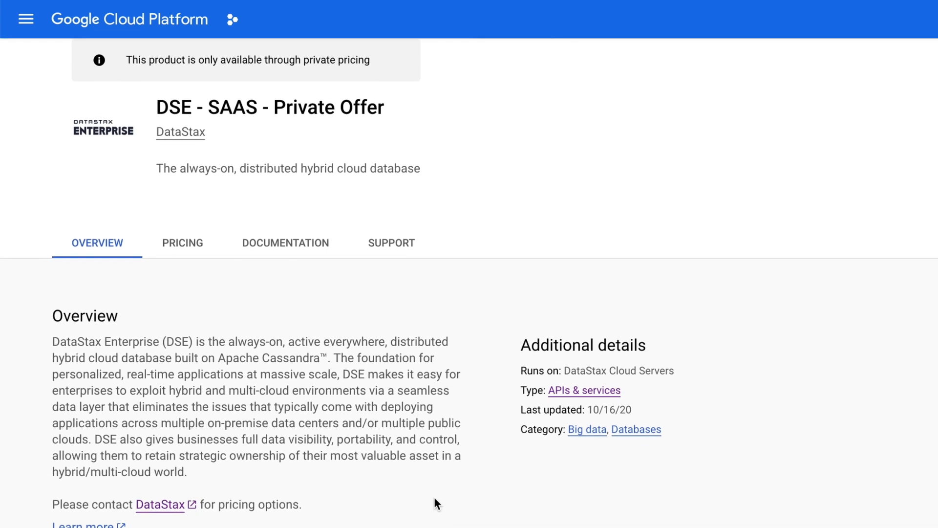
pyautogui.scroll(-3)
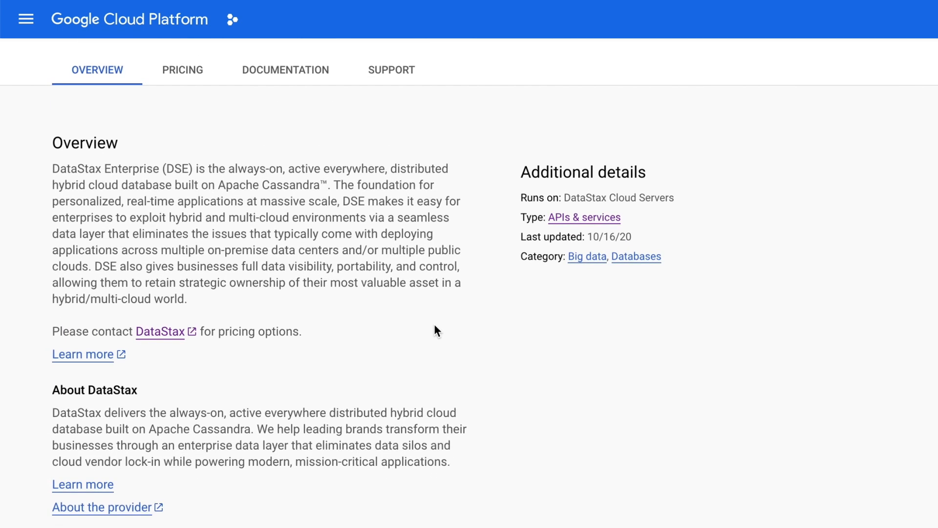
pyautogui.moveTo(156, 346)
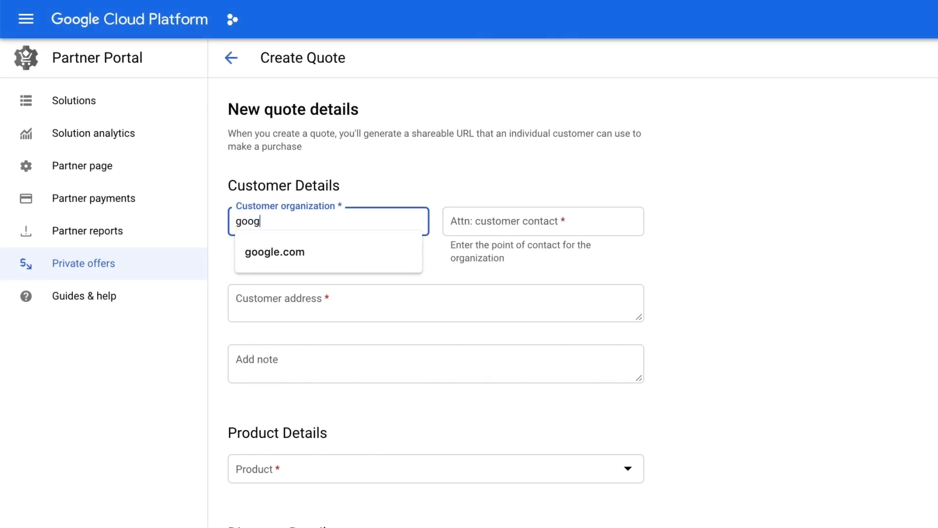
# Enter the customer contact, address 1234 Shoreline and a 'Discount as we disc...' note
pyautogui.write('test@google.c')
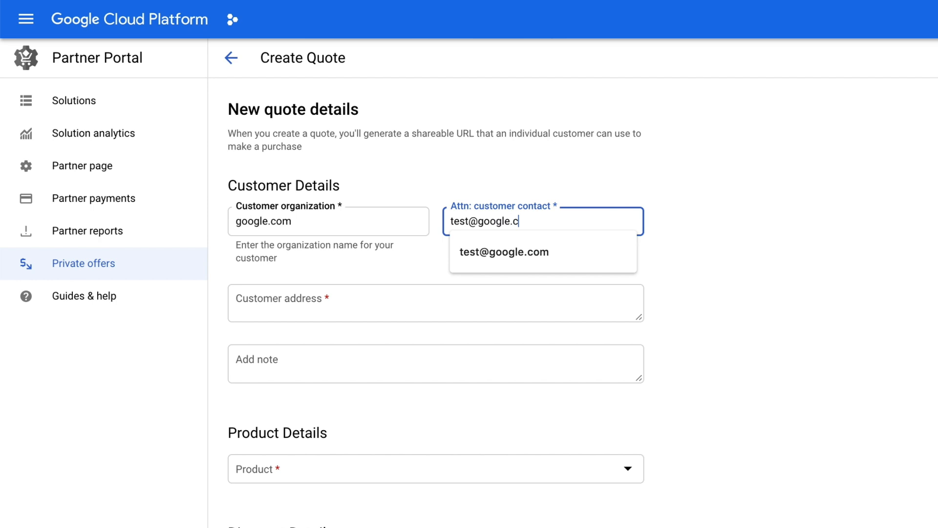
pyautogui.click(505, 252)
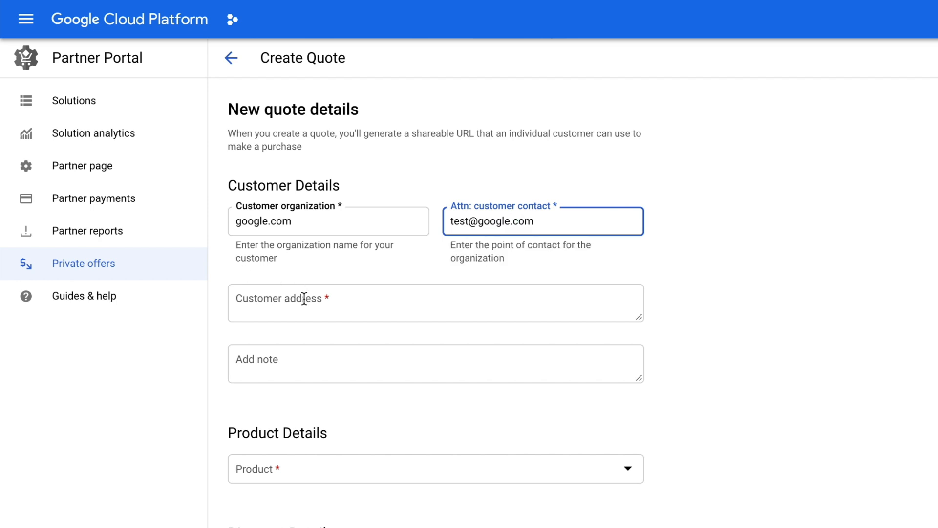
pyautogui.write('1234')
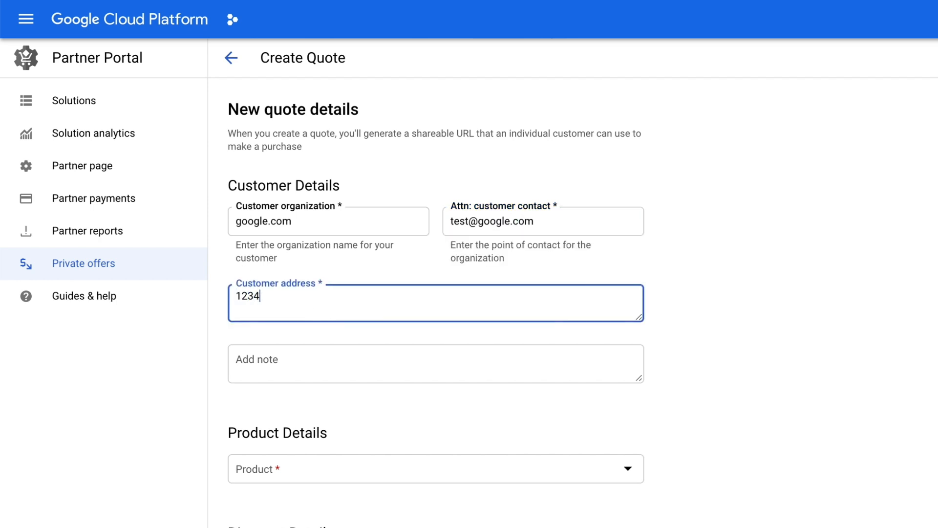
pyautogui.write('Shoreline Way')
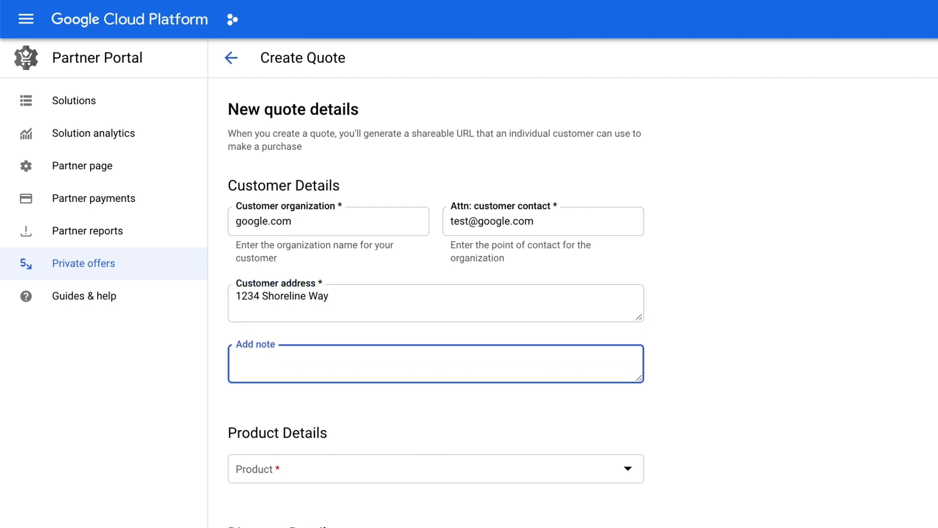
pyautogui.write('Discount')
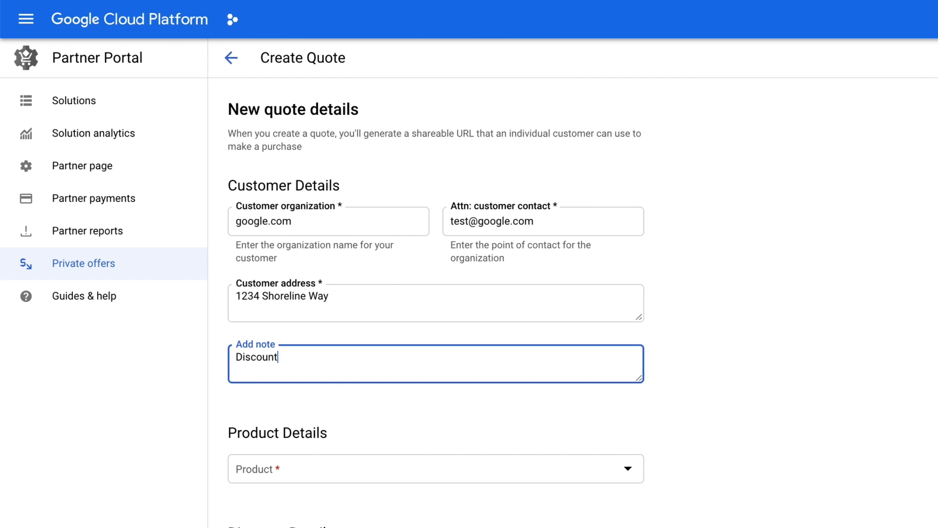
pyautogui.write('as we discussed')
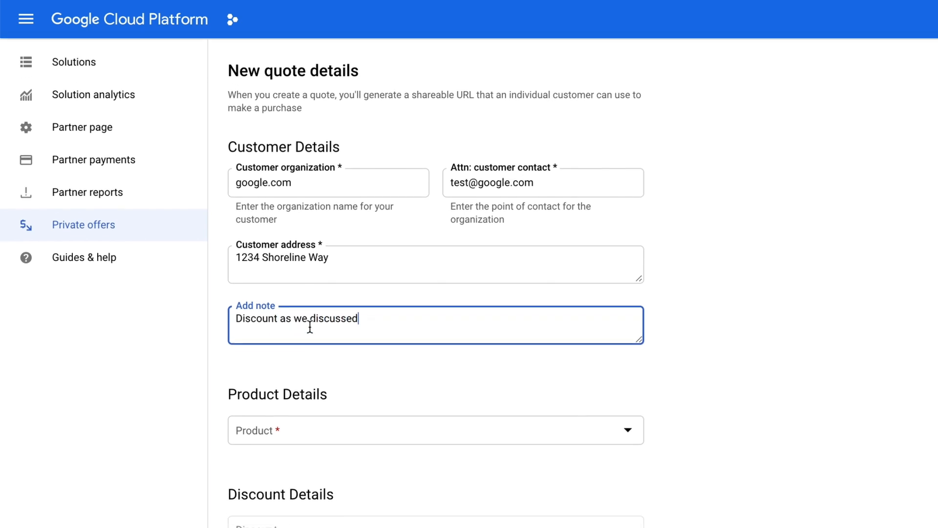
# Choose the VM solution product and one of the available discounts for the quote
pyautogui.click(435, 431)
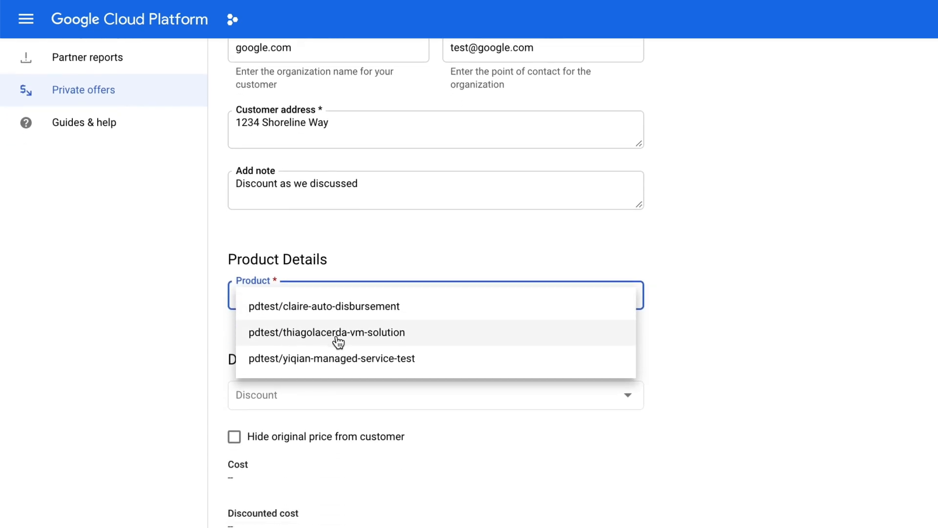
pyautogui.click(327, 333)
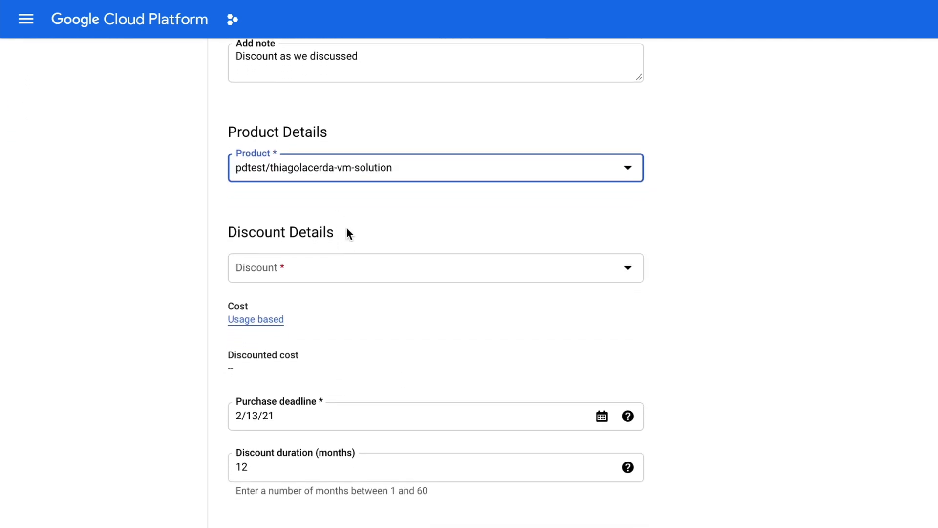
pyautogui.click(436, 268)
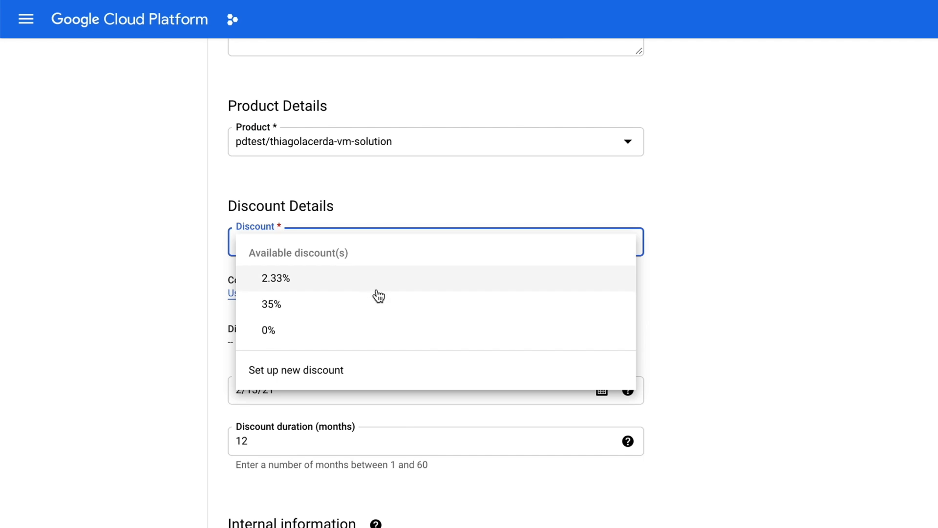
pyautogui.click(271, 304)
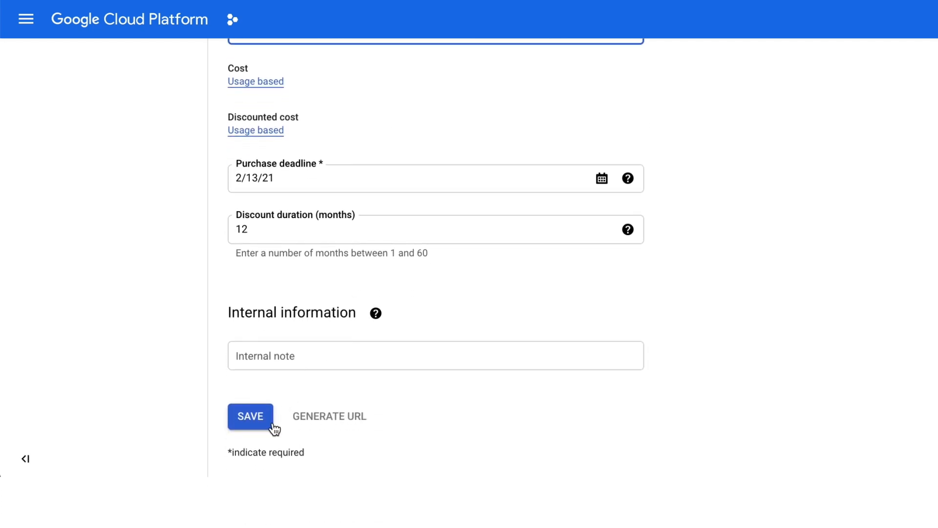
# Save the quote, generate its shareable link and review the customer's custom quote page
pyautogui.click(249, 417)
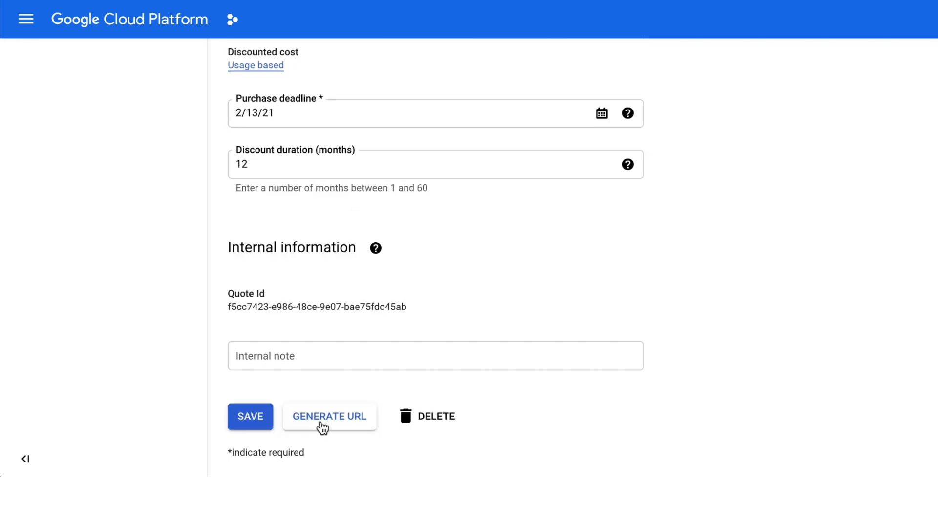
pyautogui.click(328, 417)
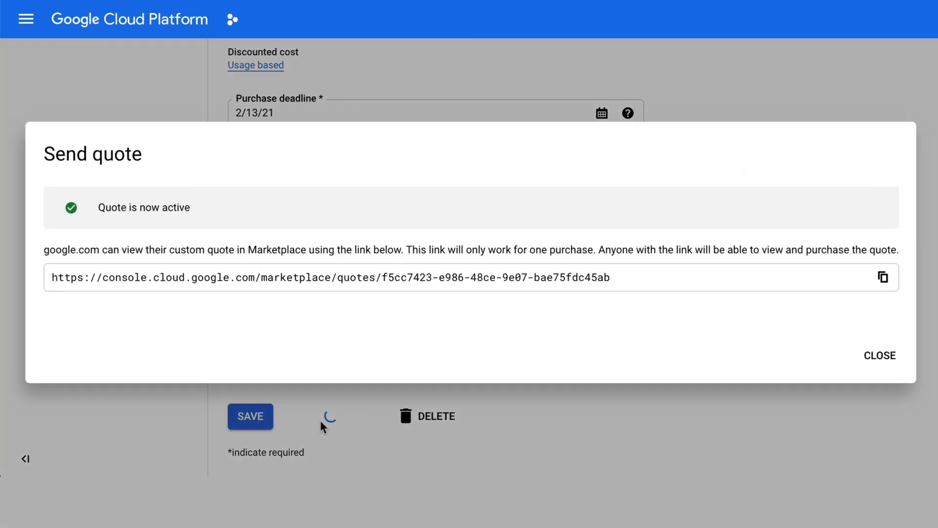
pyautogui.click(880, 355)
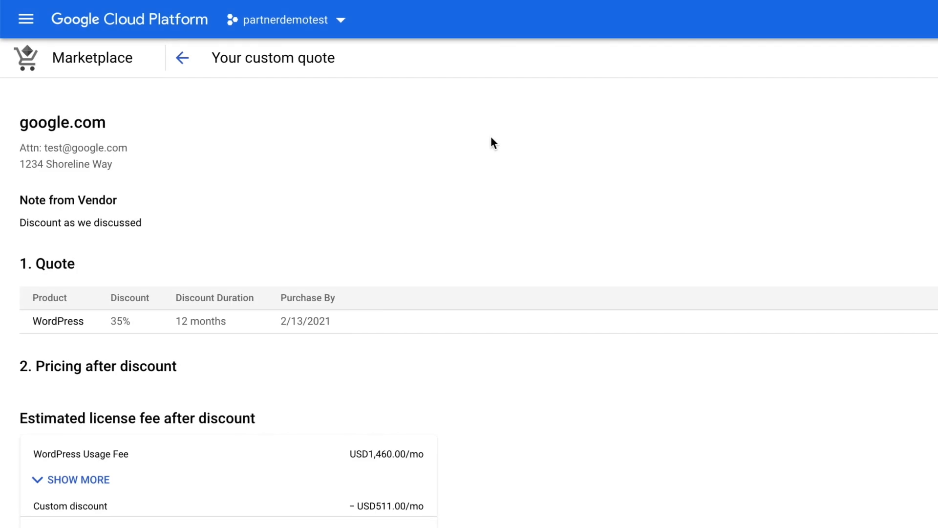
pyautogui.scroll(-3)
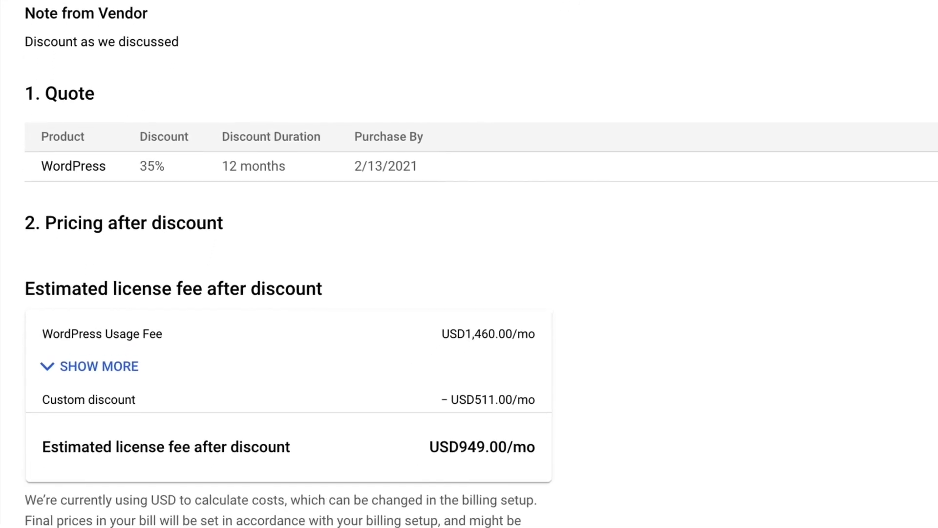
pyautogui.scroll(-3)
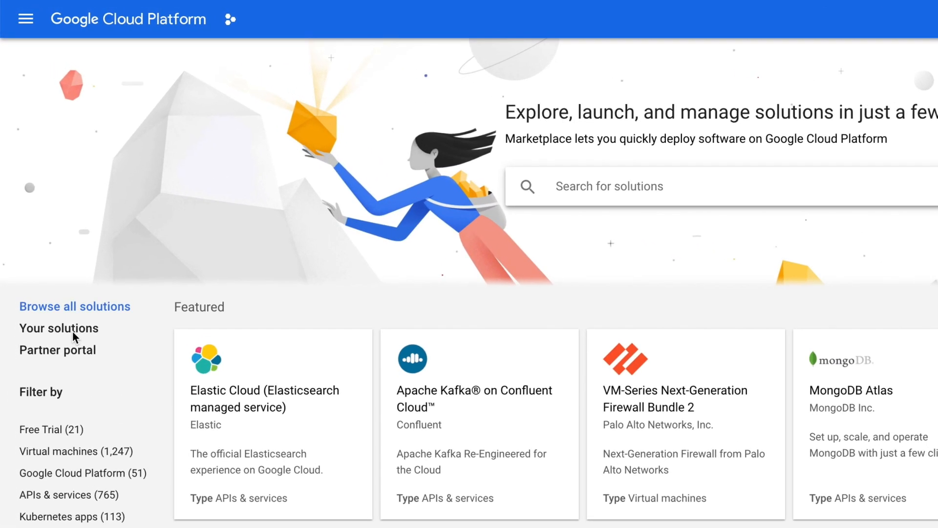
# View the Your solutions list with each solution's plan and subscription status
pyautogui.click(59, 329)
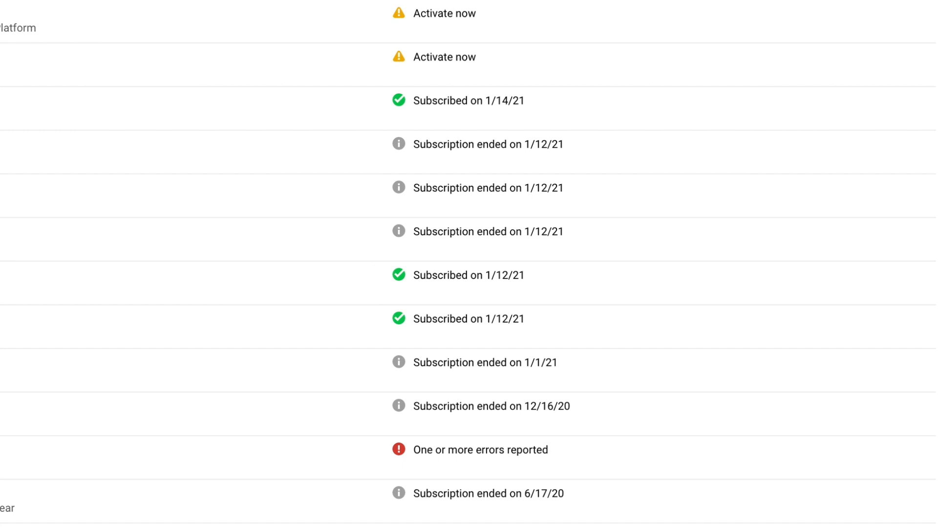
pyautogui.scroll(-3)
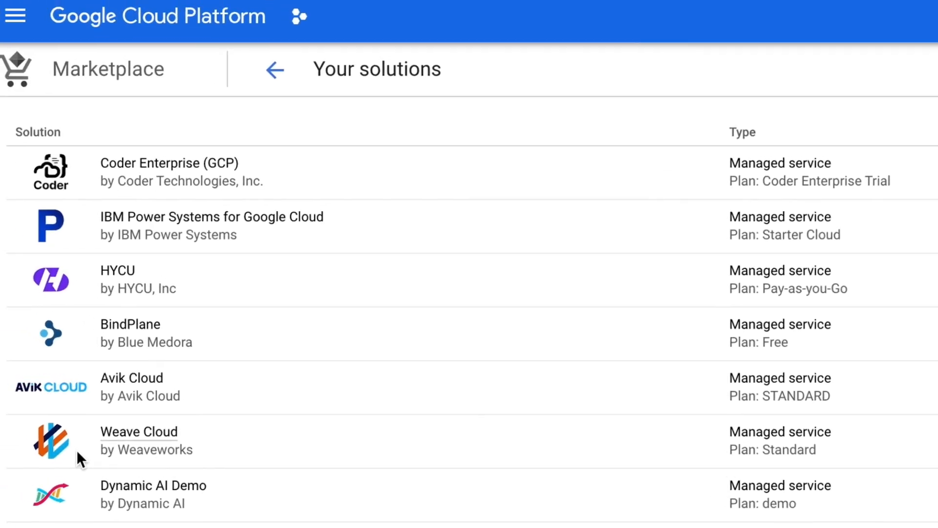
# From the Billing overview, view the Cost trend report for Jan 2020–Jan 2021 grouped by project
pyautogui.click(16, 17)
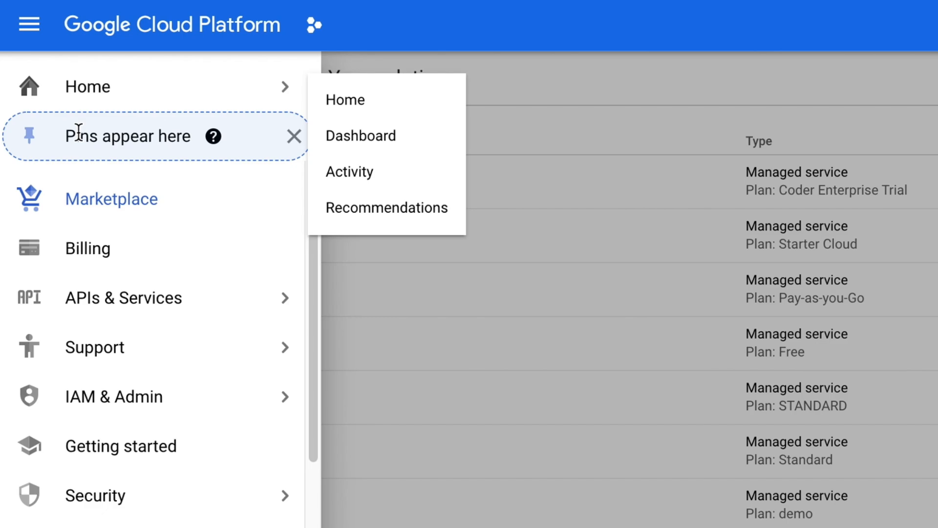
pyautogui.click(87, 249)
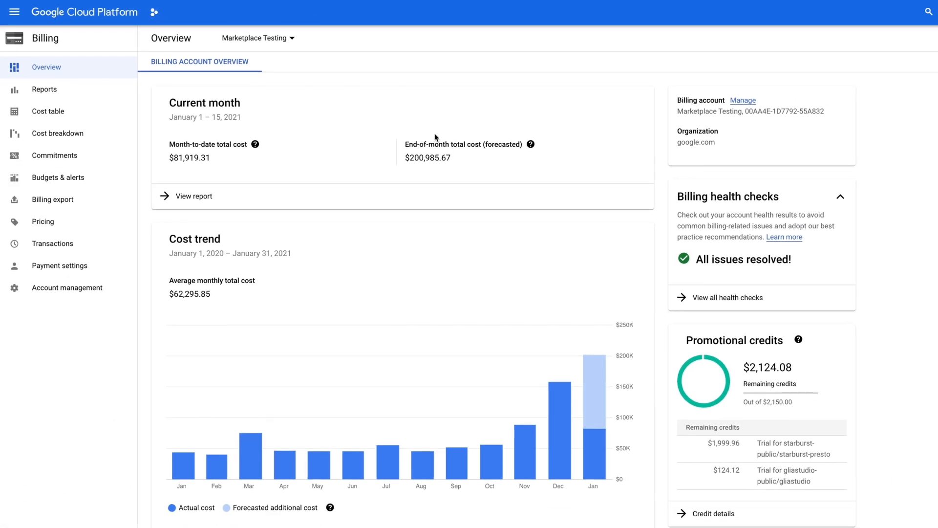
pyautogui.scroll(-3)
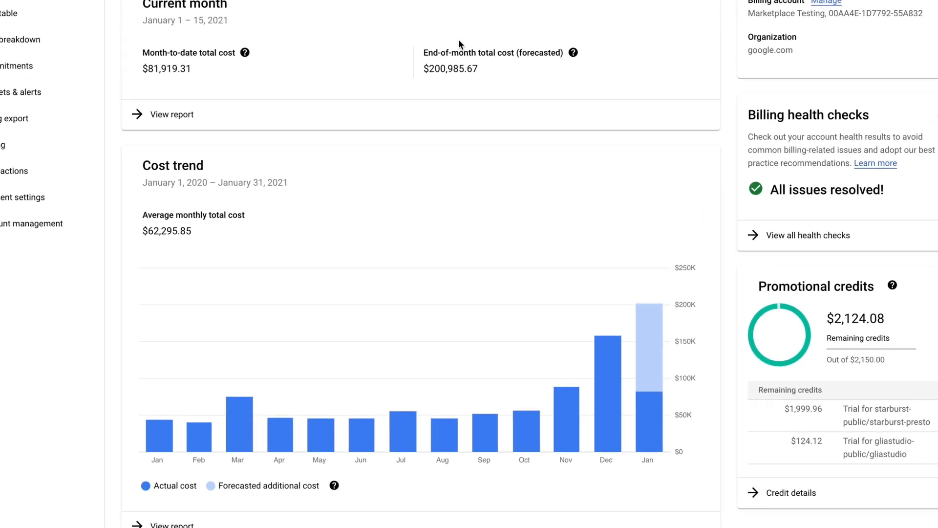
pyautogui.scroll(-3)
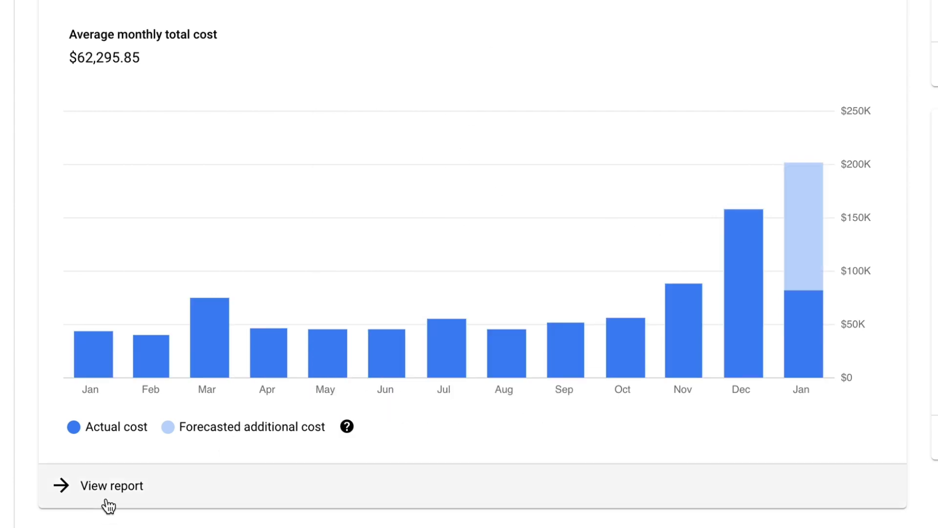
pyautogui.click(111, 486)
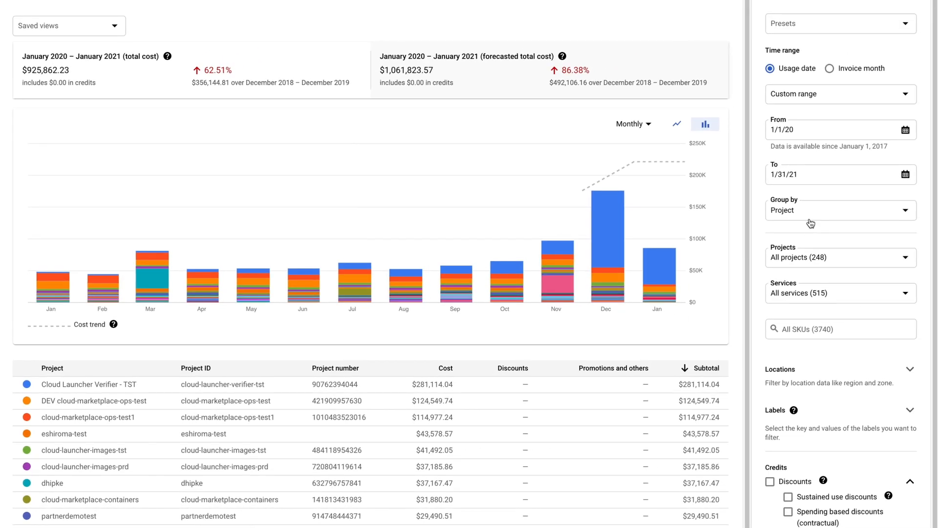
pyautogui.click(840, 210)
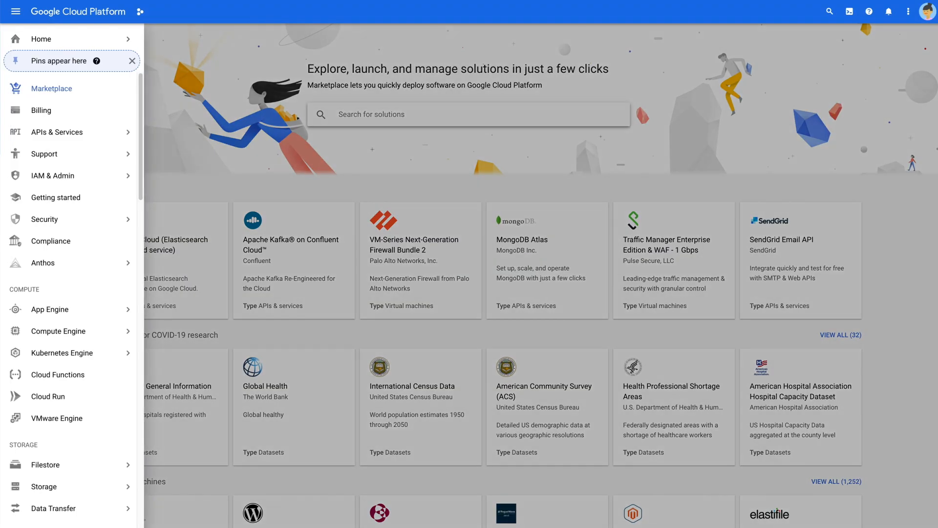
# Reach Private Catalog under Tools, listing its 10 approved solutions
pyautogui.scroll(-3)
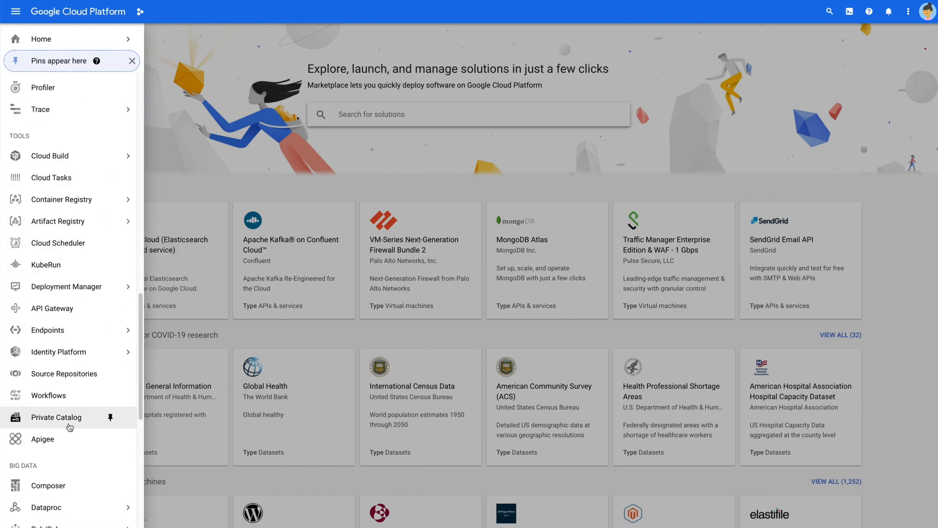
pyautogui.click(56, 418)
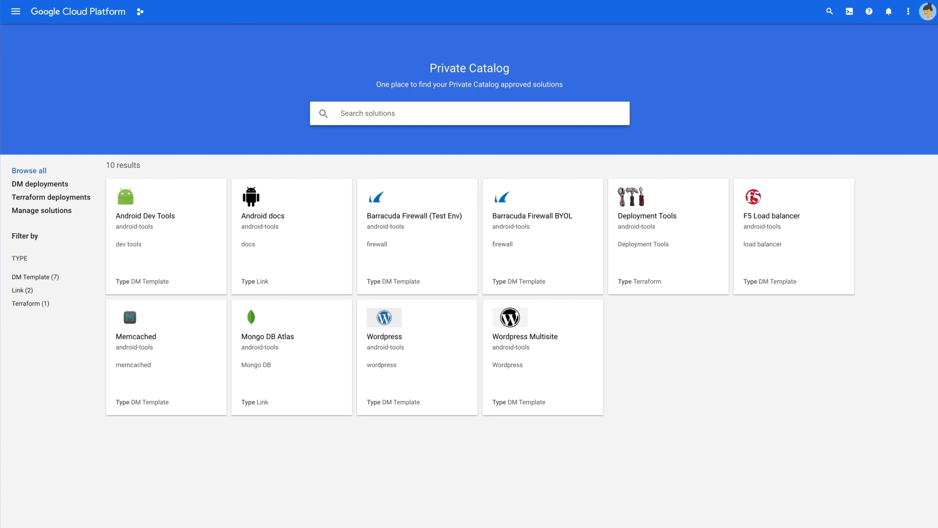